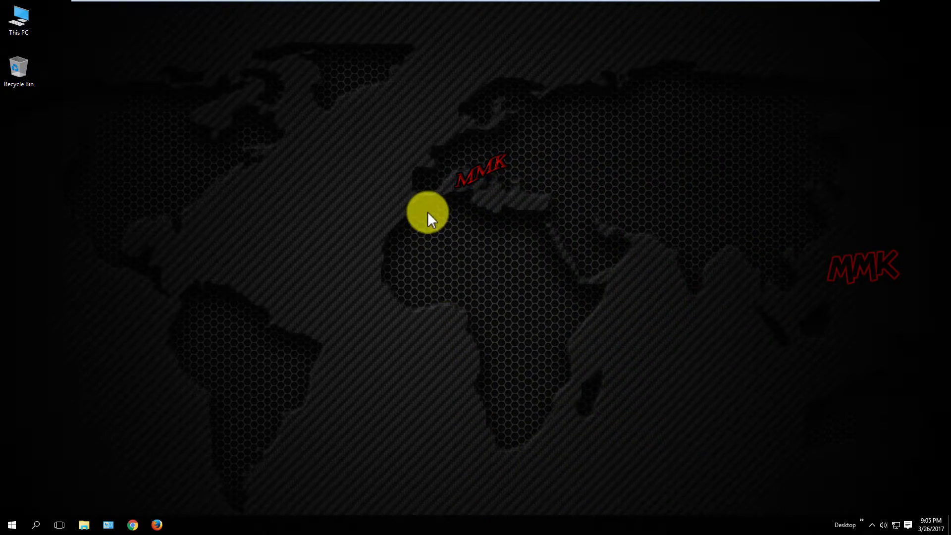
# Create a new blank text document on the desktop and open it in Notepad.
pyautogui.rightClick(428, 222)
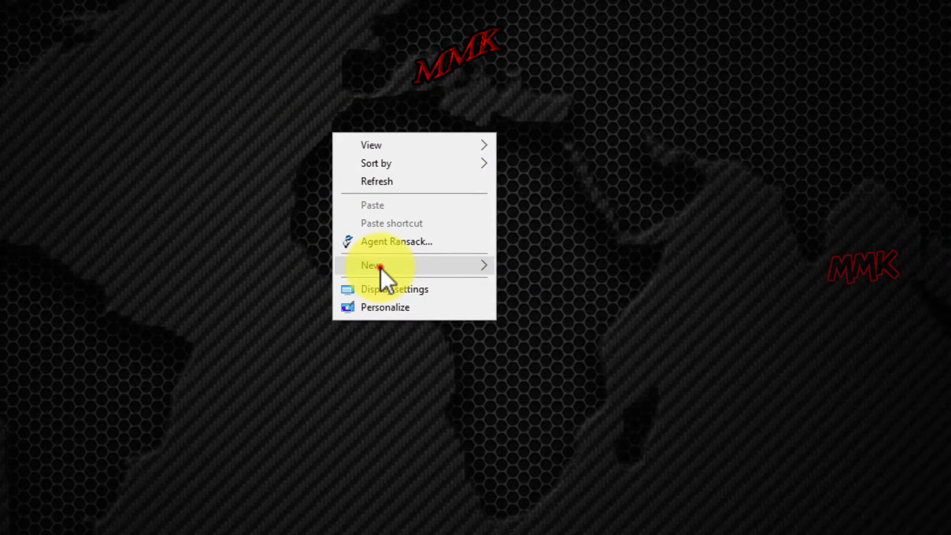
pyautogui.click(380, 265)
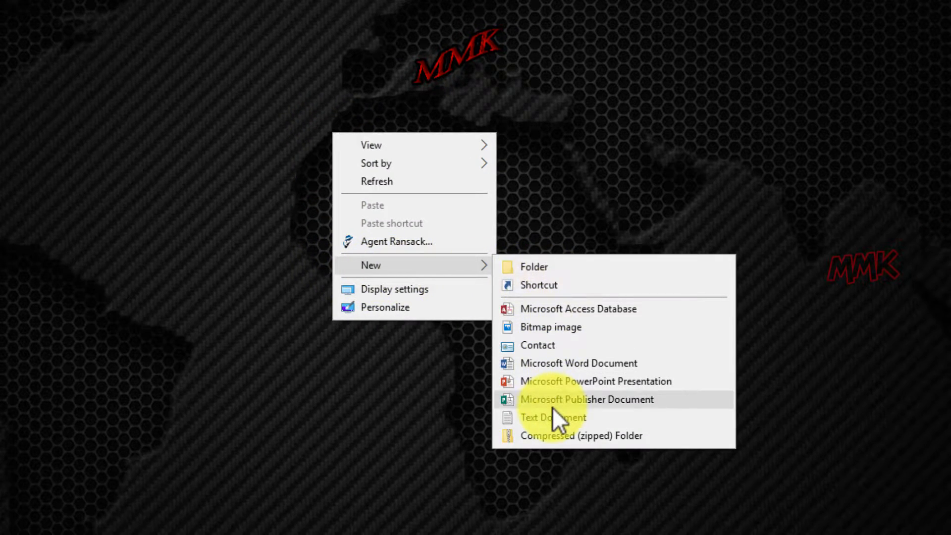
pyautogui.click(552, 417)
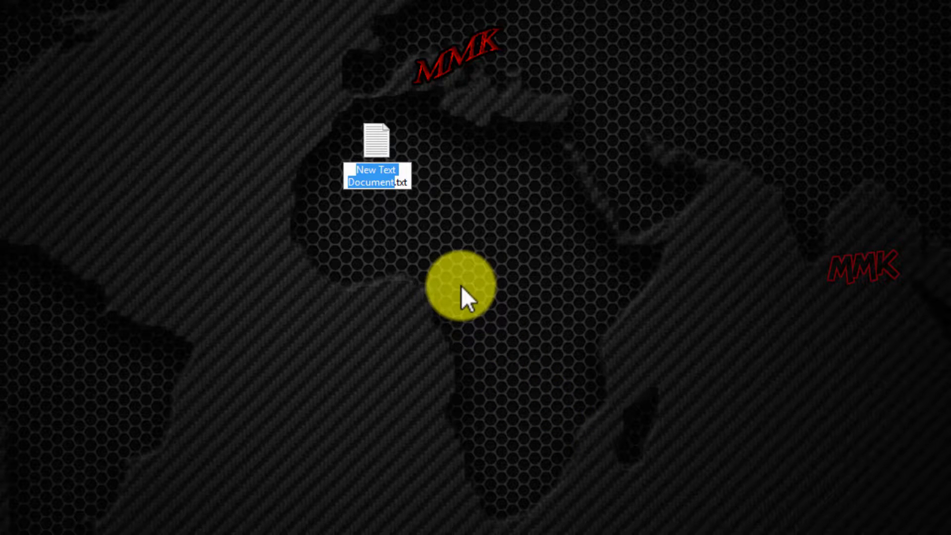
pyautogui.doubleClick(374, 138)
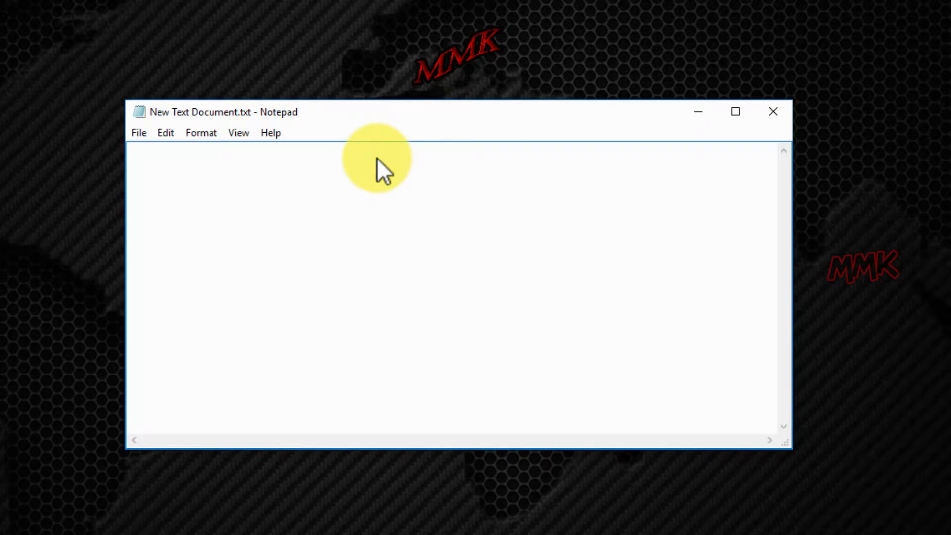
pyautogui.moveTo(517, 310)
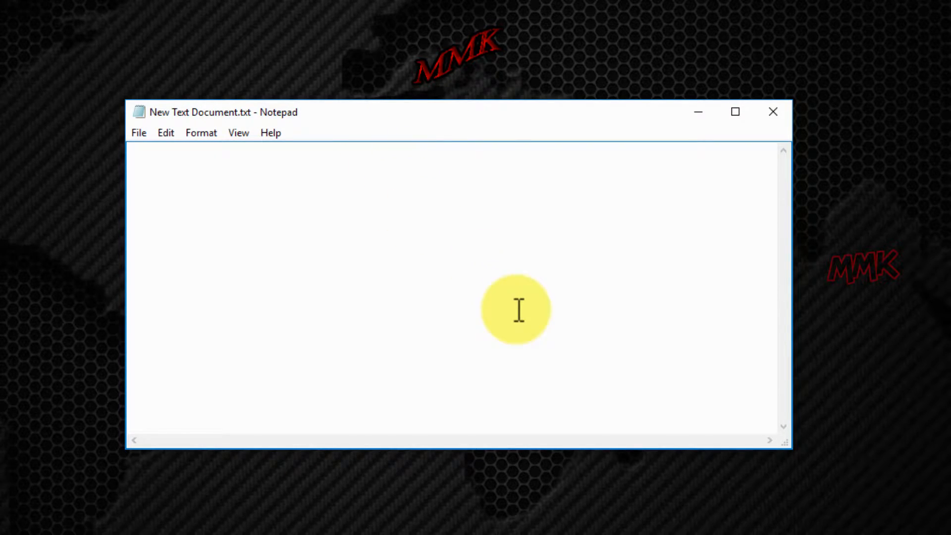
pyautogui.write('@')
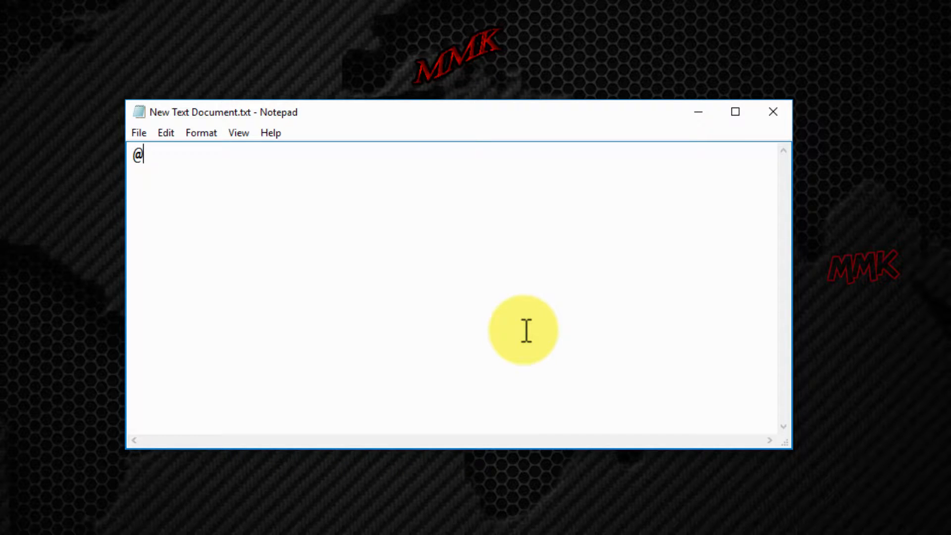
pyautogui.write('echo')
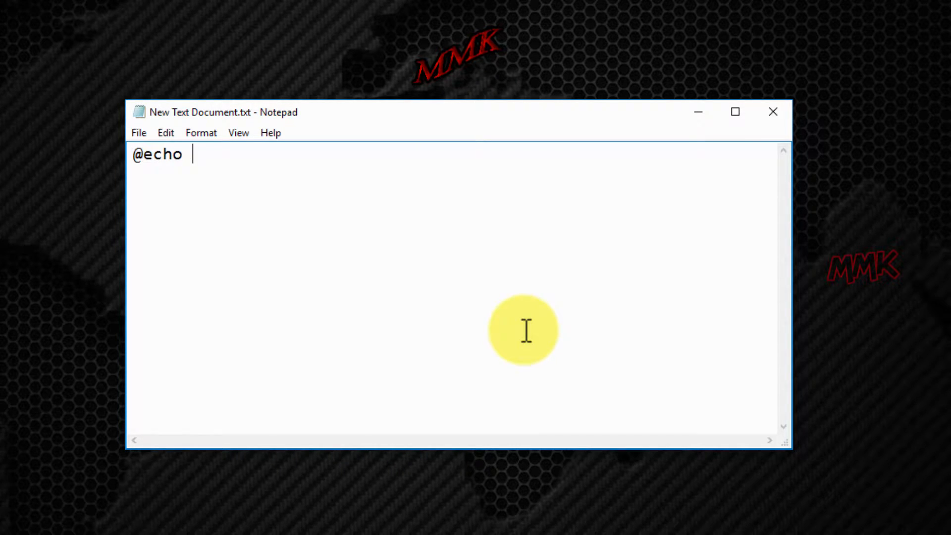
pyautogui.write('off')
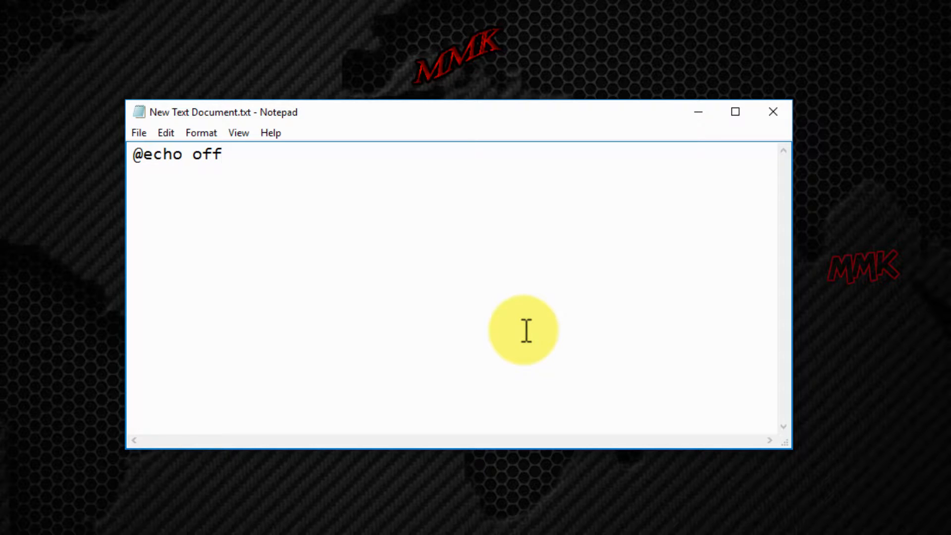
pyautogui.write('shut')
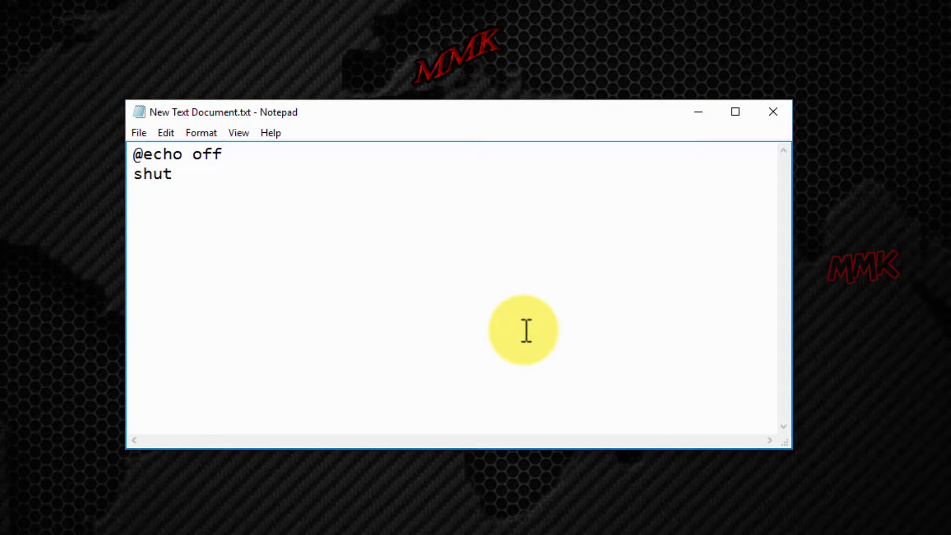
pyautogui.write('down.exe')
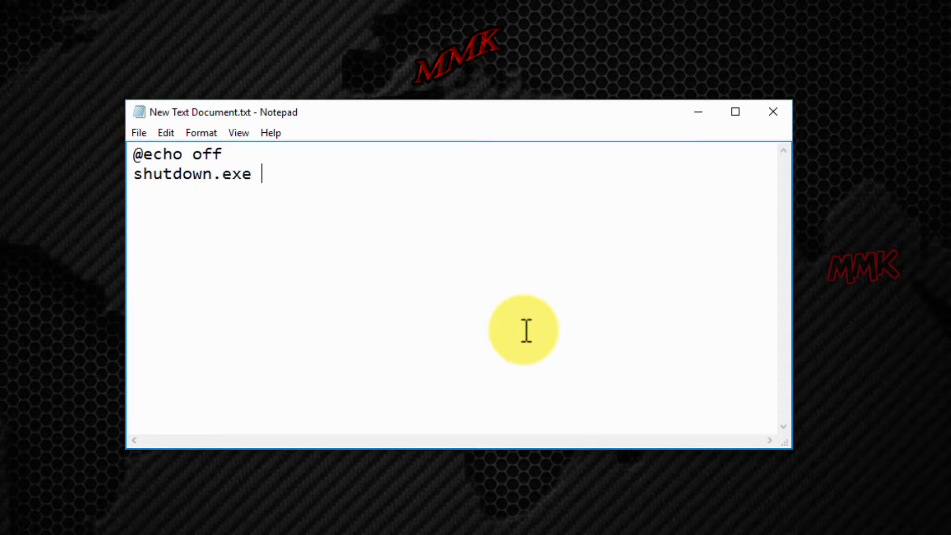
pyautogui.write('/s /')
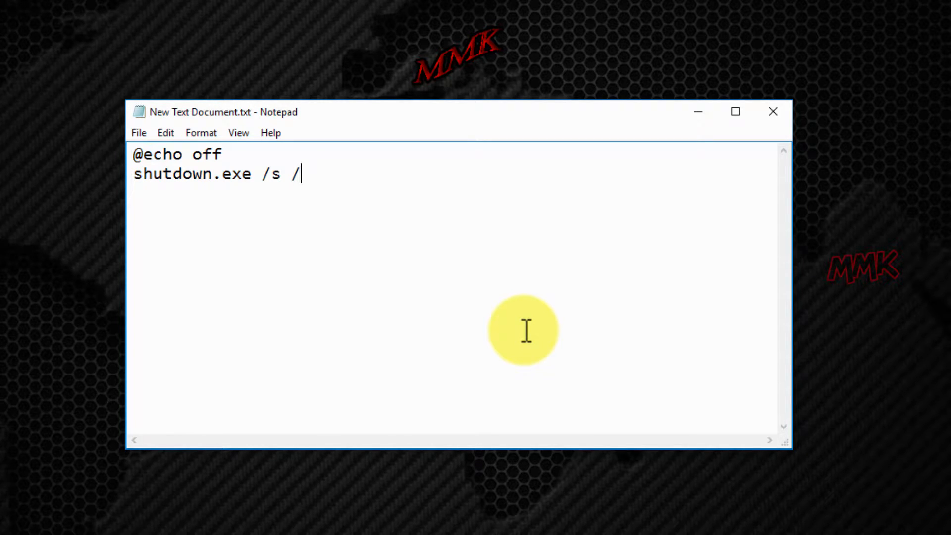
pyautogui.write('f')
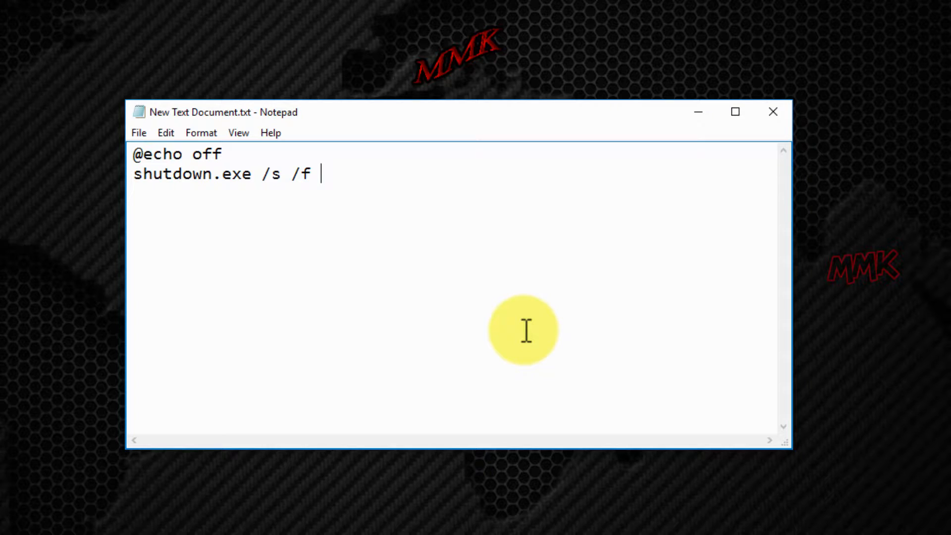
# Finish the command with /t 59 and /c "Your Message Here ...".
pyautogui.write('/t')
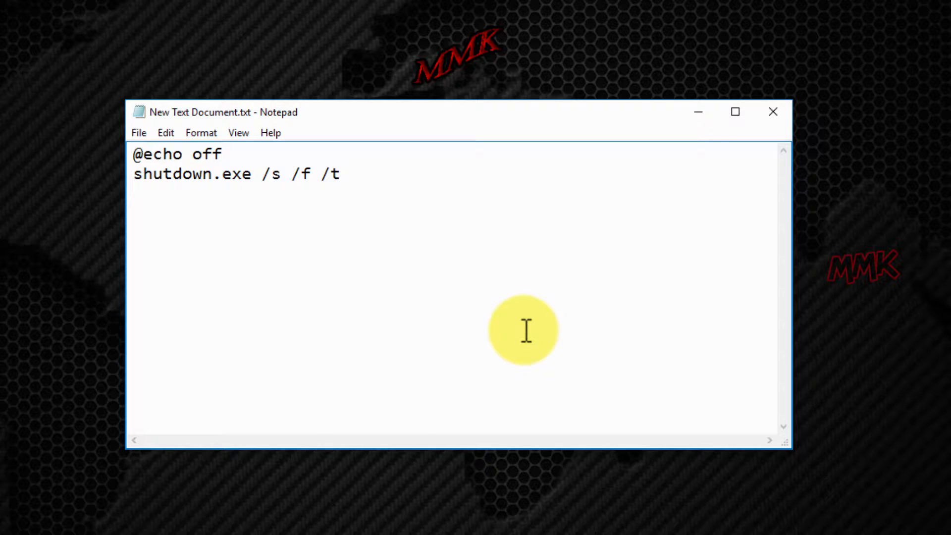
pyautogui.write('5')
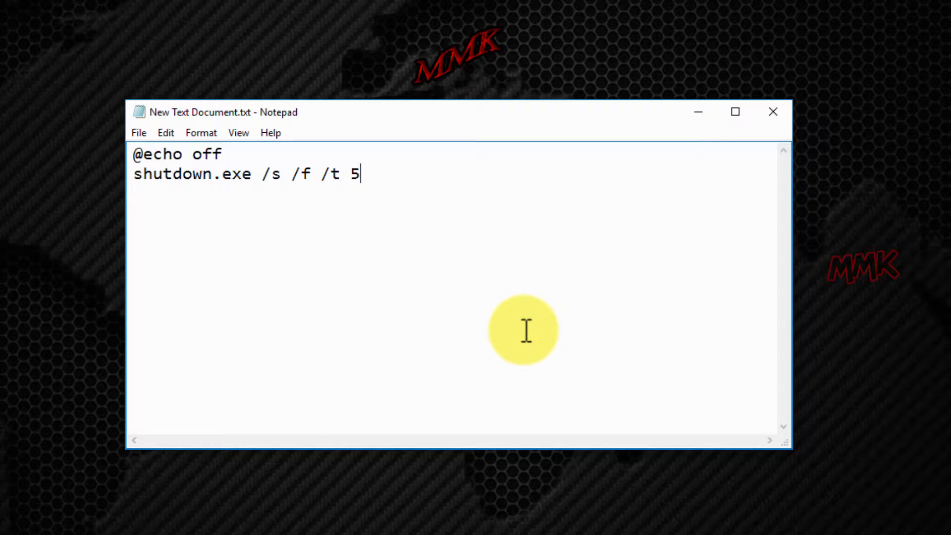
pyautogui.write('9')
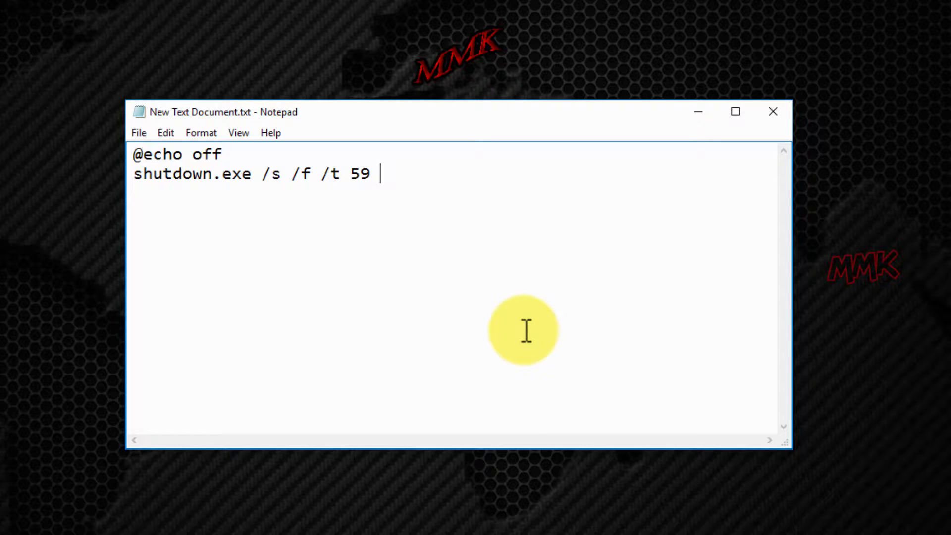
pyautogui.write('/c')
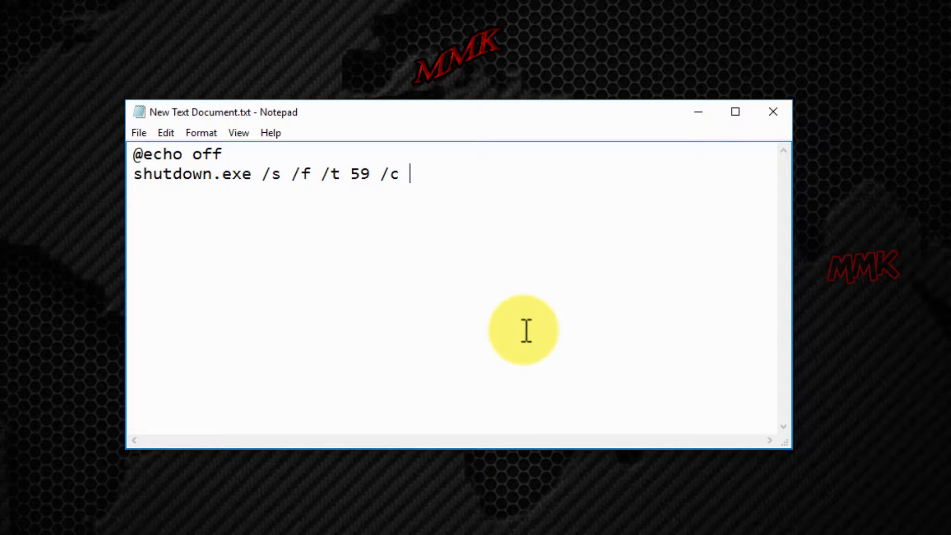
pyautogui.write('"')
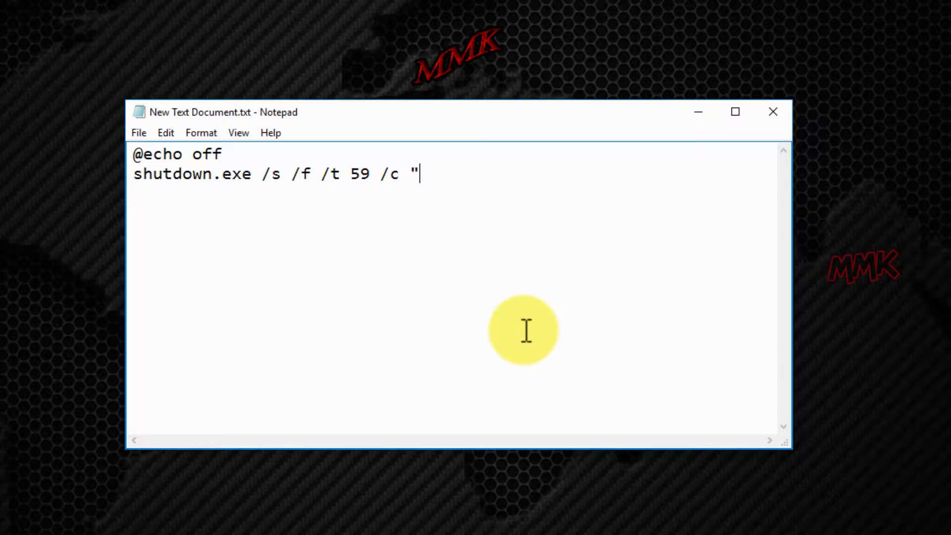
pyautogui.write('Your')
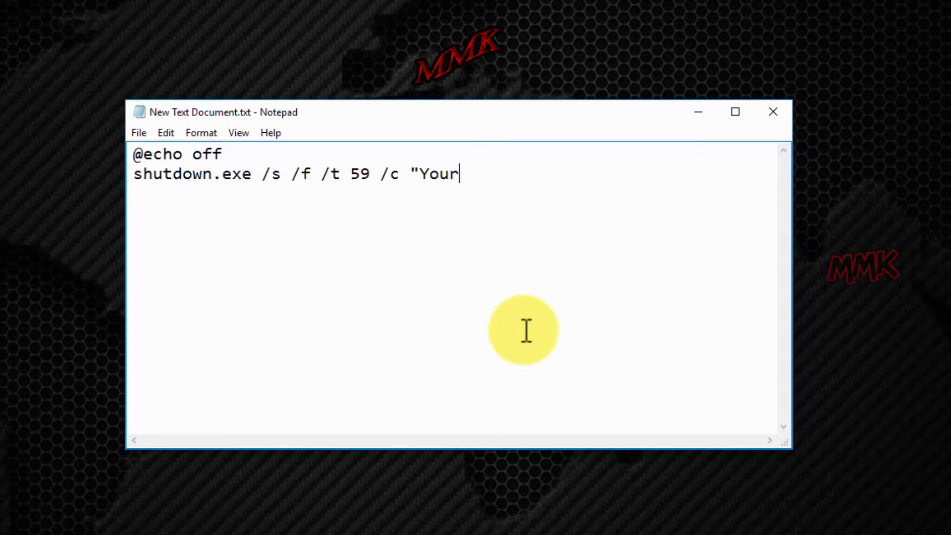
pyautogui.write('Message H')
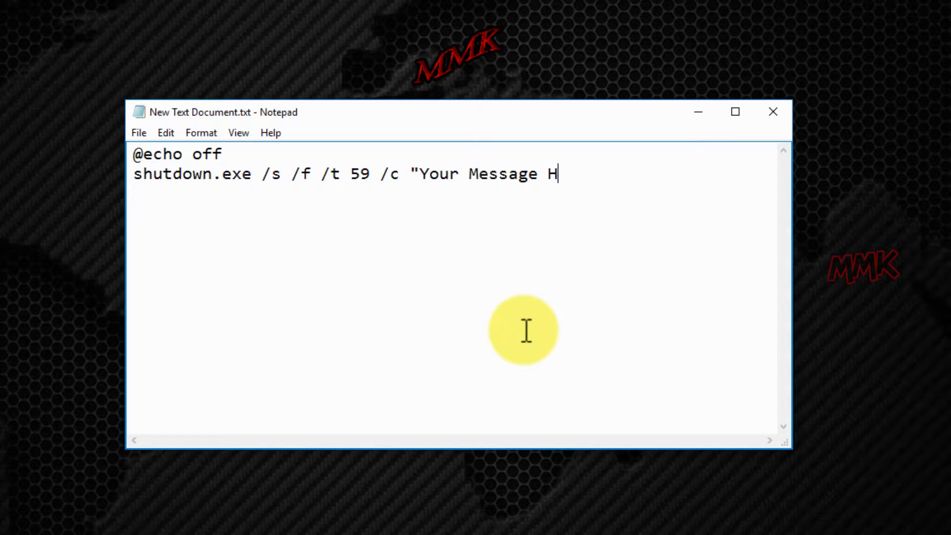
pyautogui.write('ere ..."')
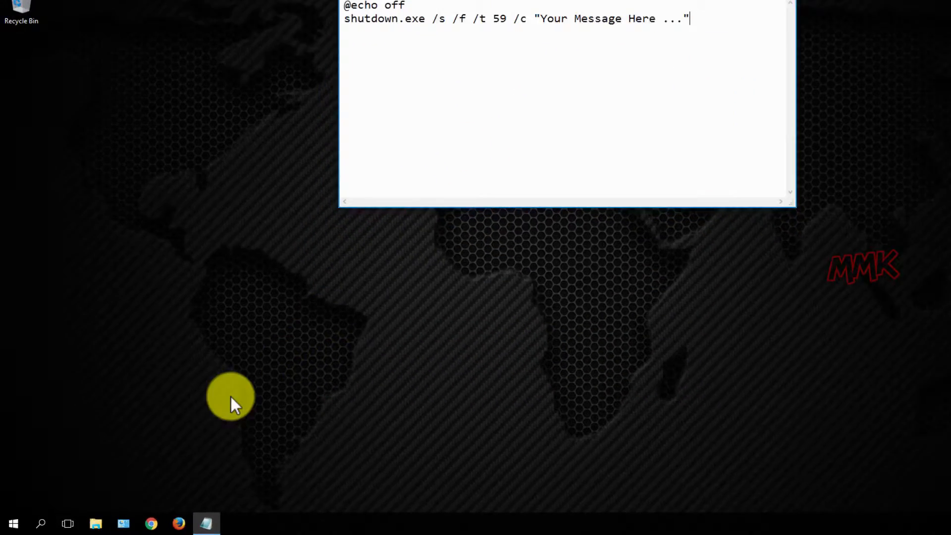
# Launch a Command Prompt window from the Run dialog using cmd.
pyautogui.rightClick(12, 521)
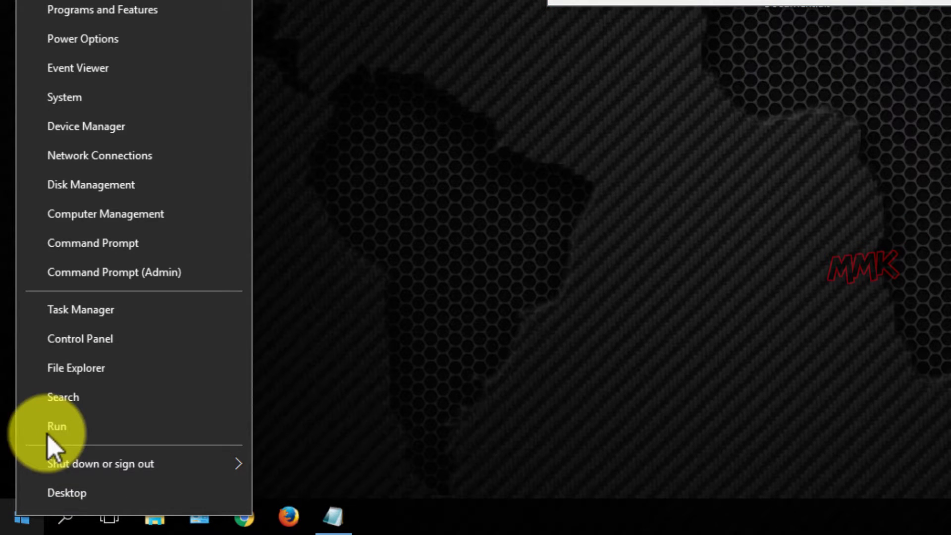
pyautogui.click(55, 426)
pyautogui.write('cmd')
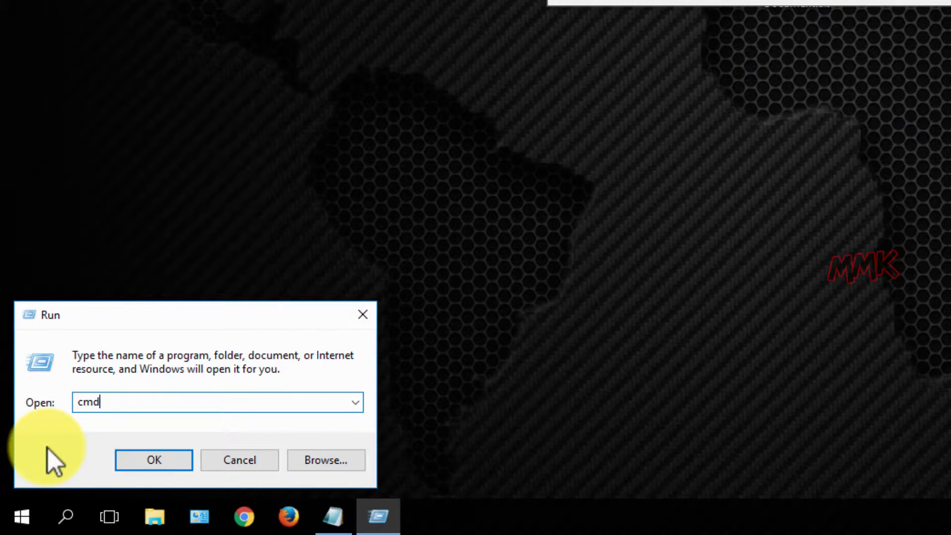
pyautogui.click(153, 459)
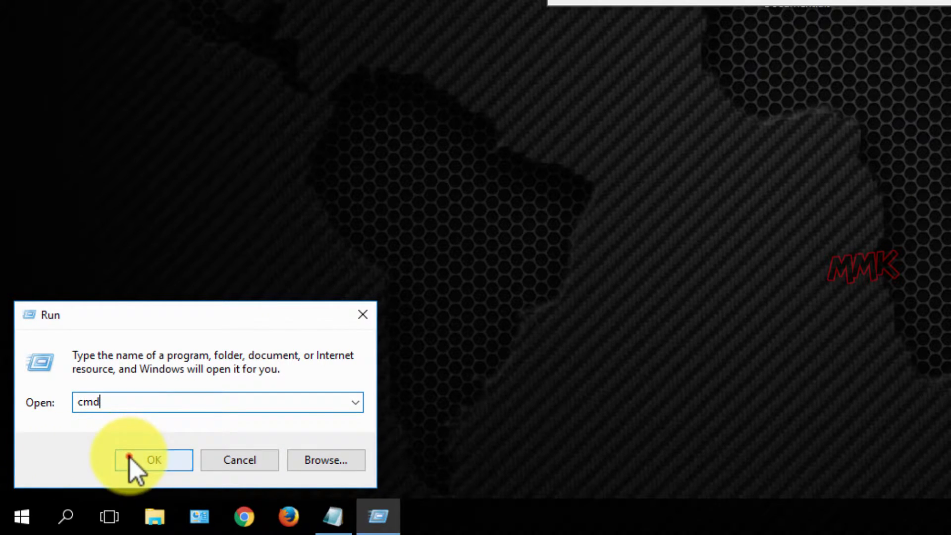
pyautogui.click(153, 460)
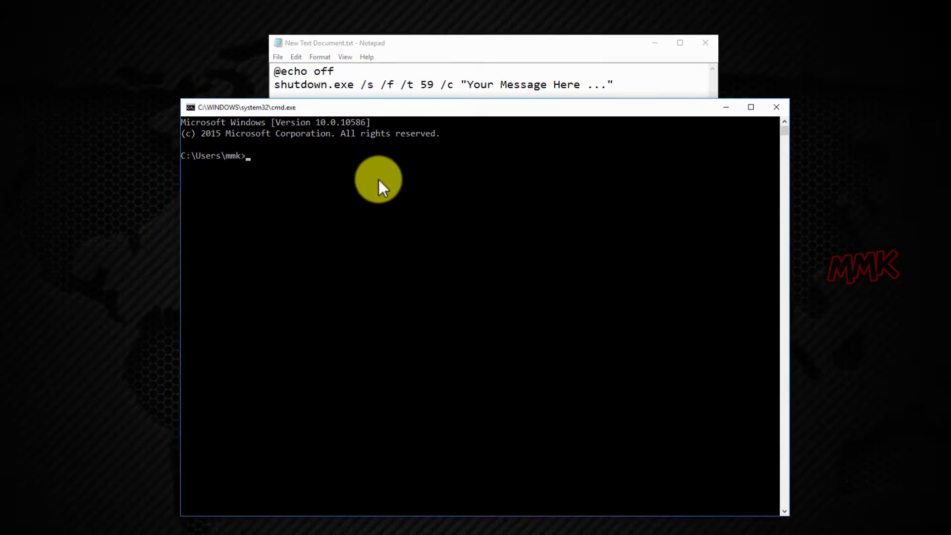
# Run 'shutdown /?' to list the shutdown command's switches.
pyautogui.write('shut')
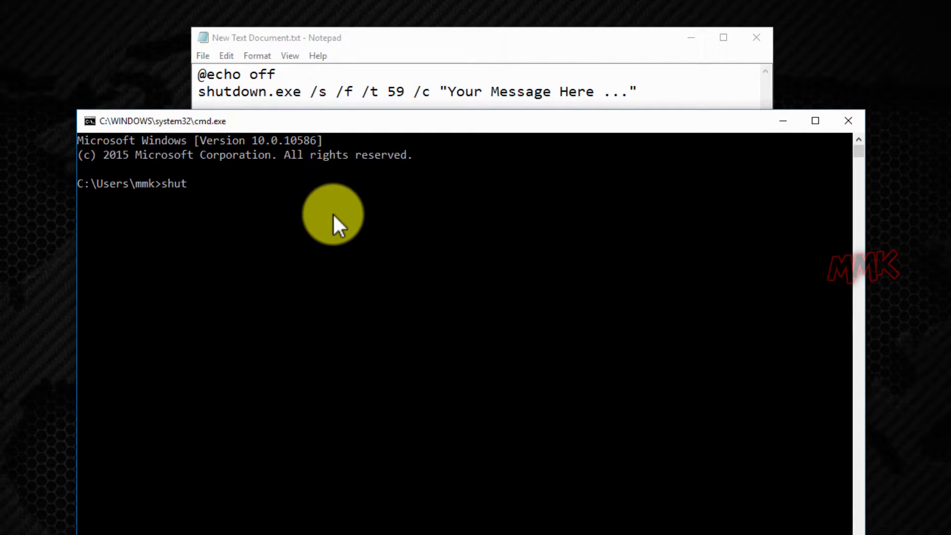
pyautogui.write('down')
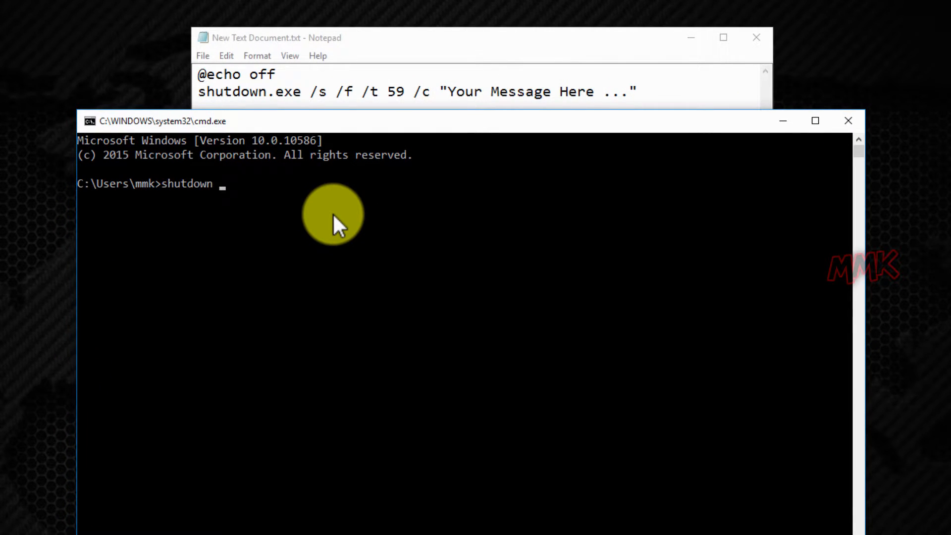
pyautogui.write('/')
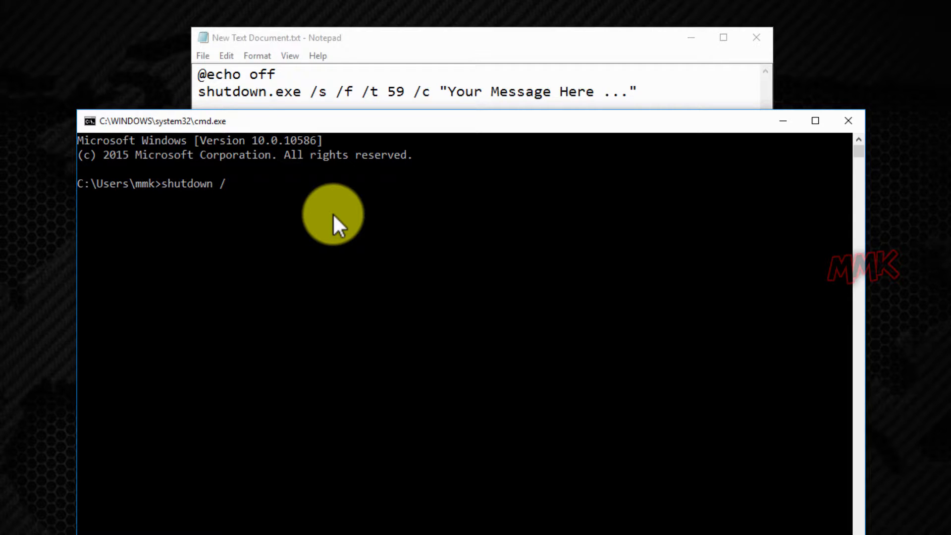
pyautogui.write('?')
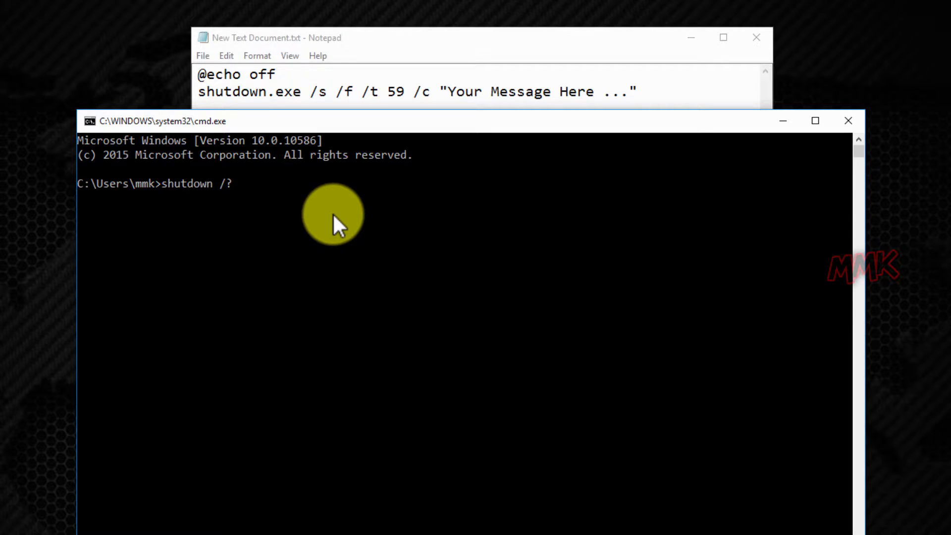
pyautogui.press('Enter')
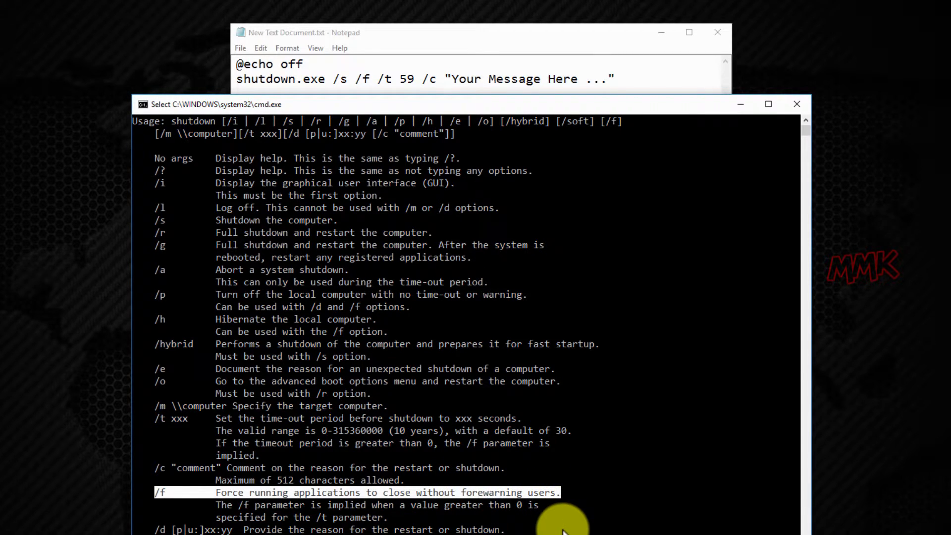
pyautogui.moveTo(156, 432)
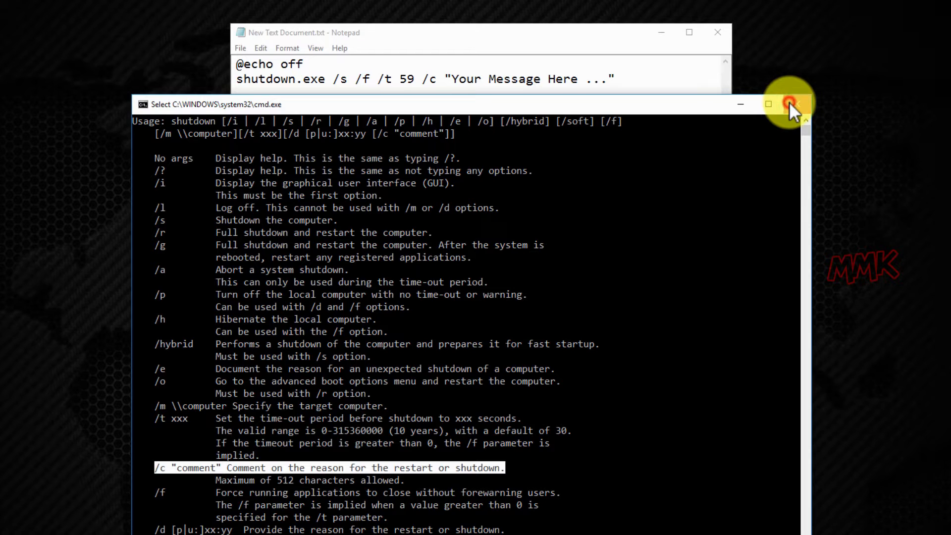
# Close the Command Prompt and bring the Notepad script back to the screen centre.
pyautogui.click(790, 104)
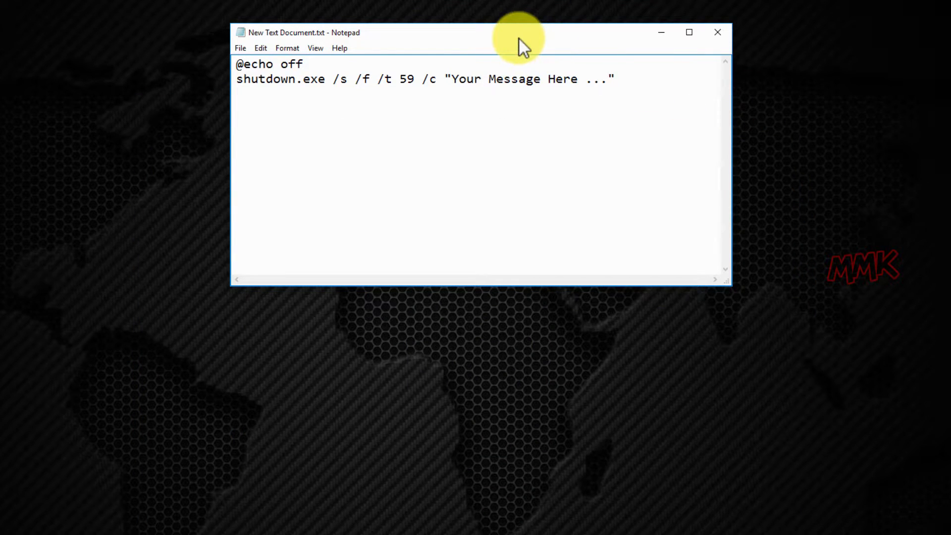
pyautogui.moveTo(517, 31); pyautogui.dragTo(517, 136)
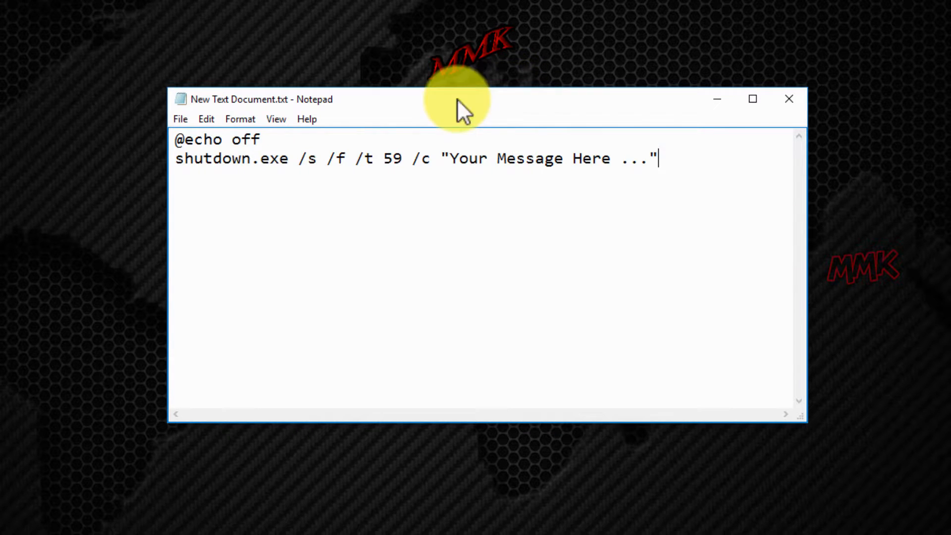
pyautogui.click(180, 119)
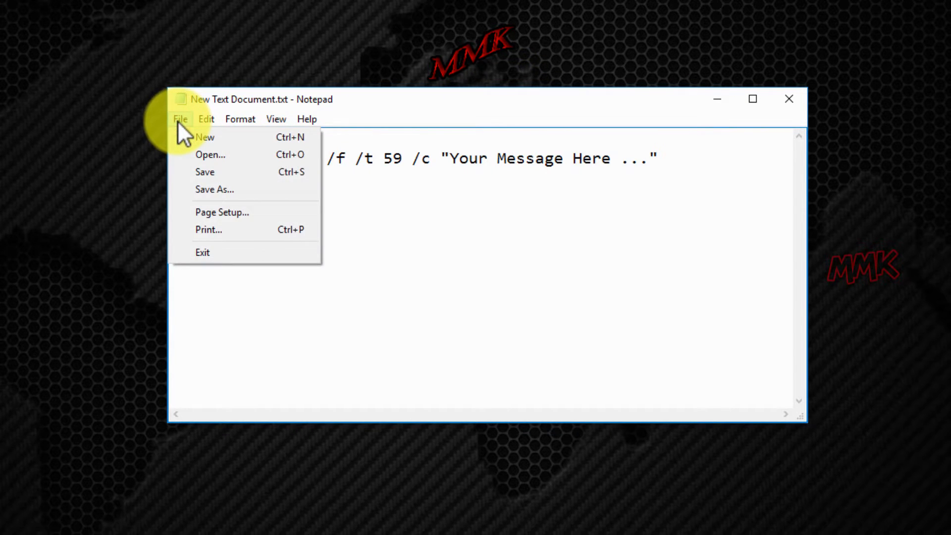
pyautogui.moveTo(218, 202)
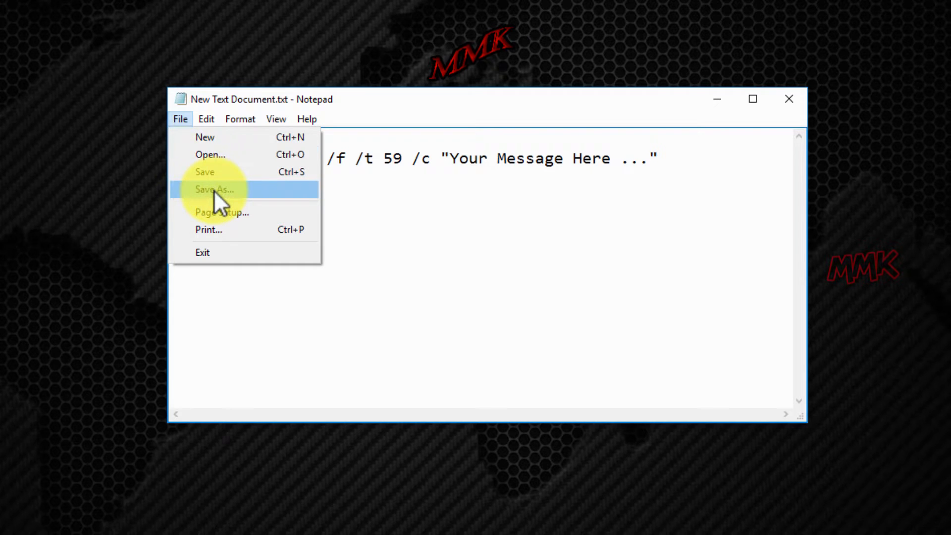
# Save the script via Save As to the Desktop as ShutDownTimer.bat with type All Files.
pyautogui.click(211, 190)
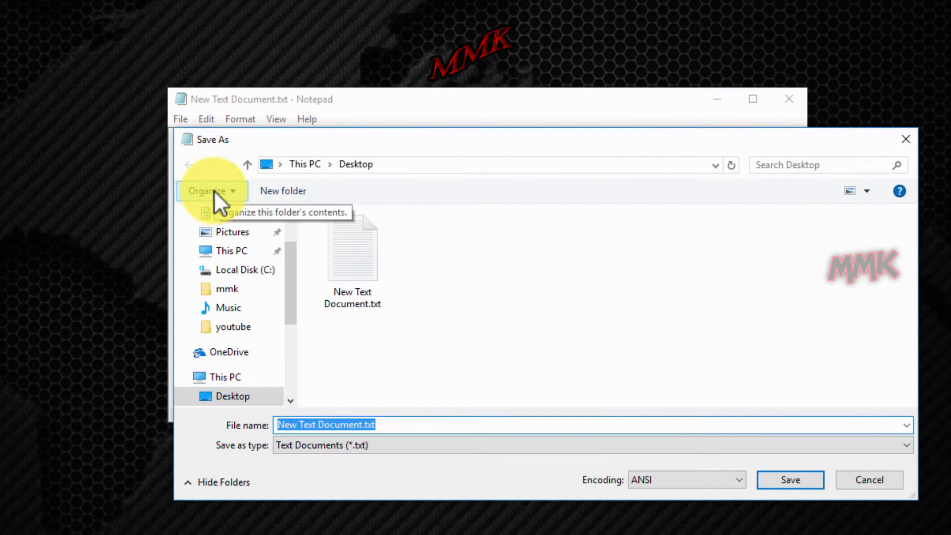
pyautogui.moveTo(440, 463)
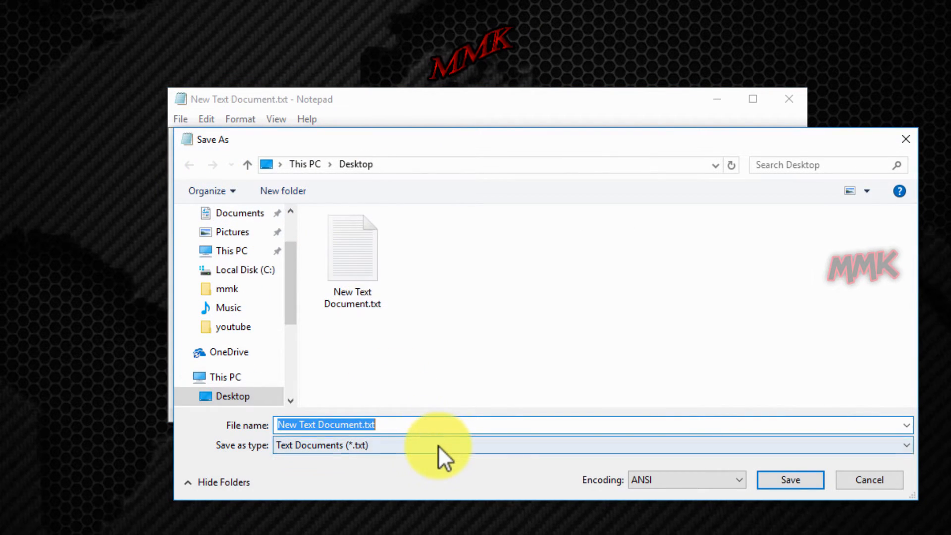
pyautogui.click(442, 441)
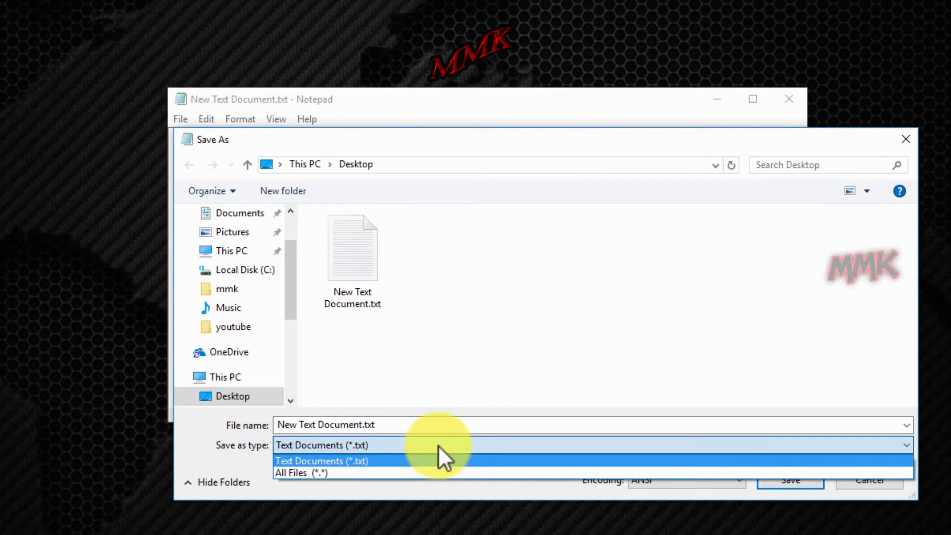
pyautogui.moveTo(441, 487)
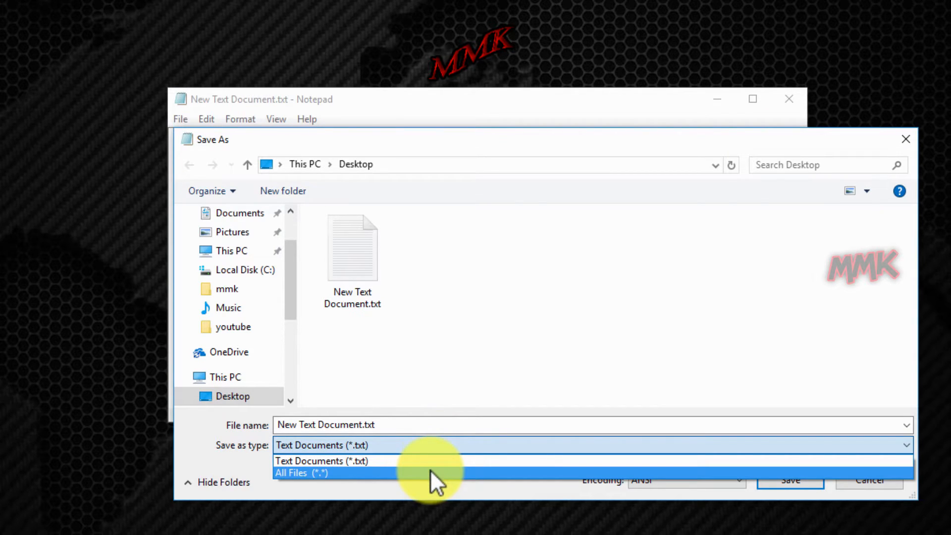
pyautogui.click(301, 473)
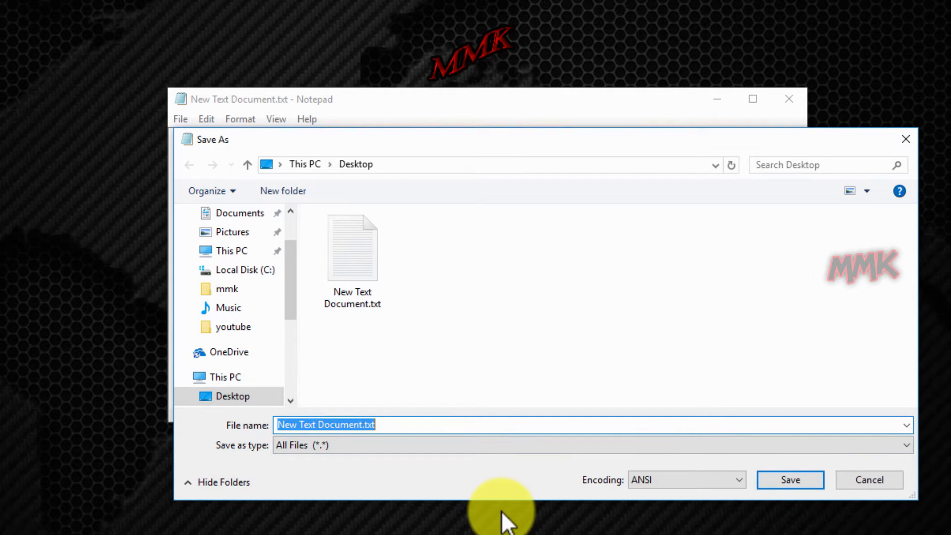
pyautogui.write('ShutDownTimer')
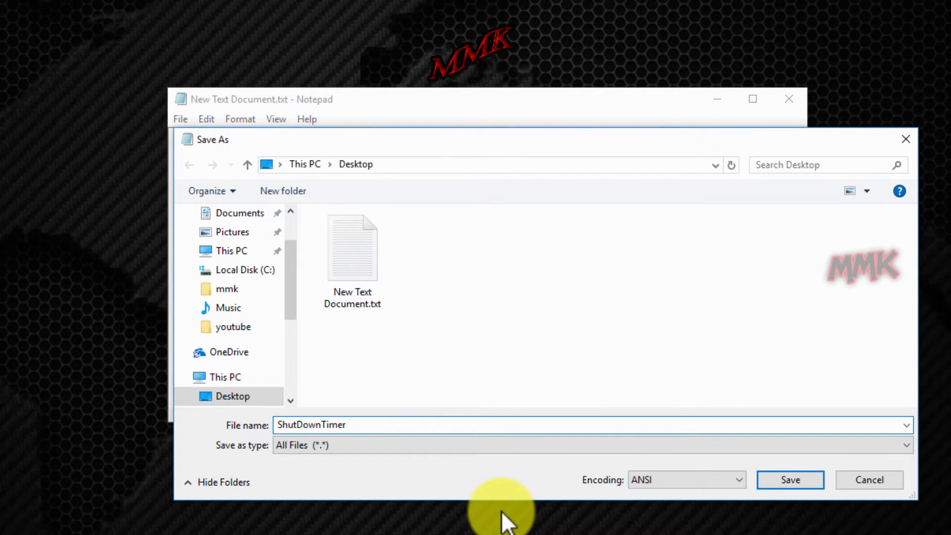
pyautogui.write('.')
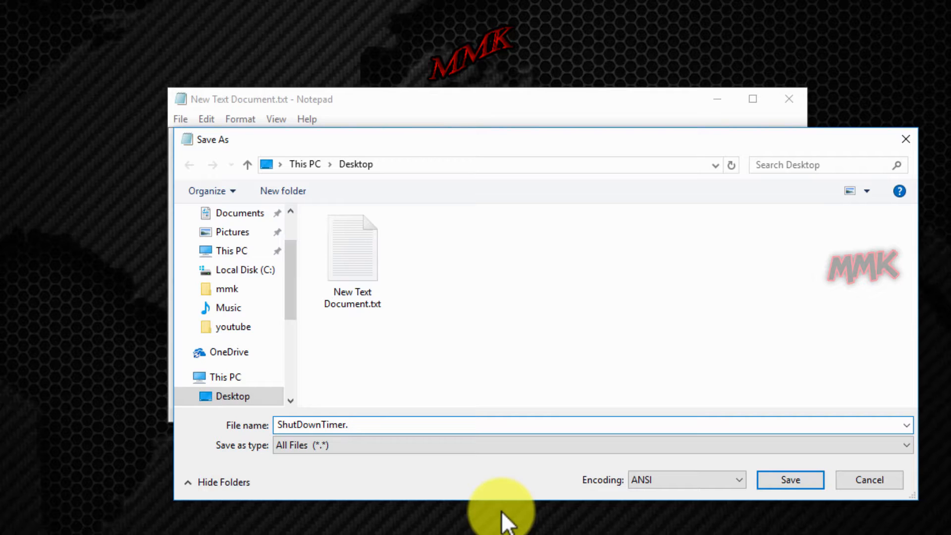
pyautogui.write('bat')
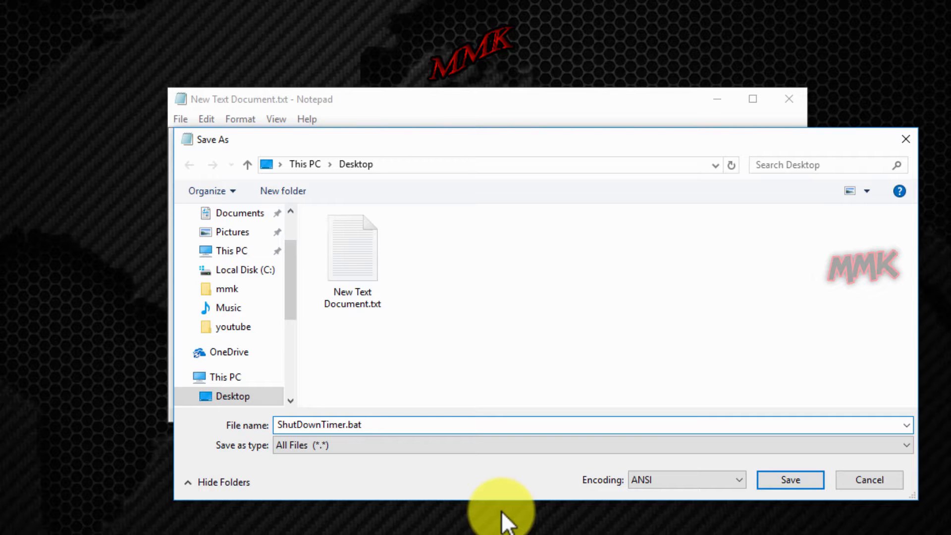
pyautogui.moveTo(293, 320)
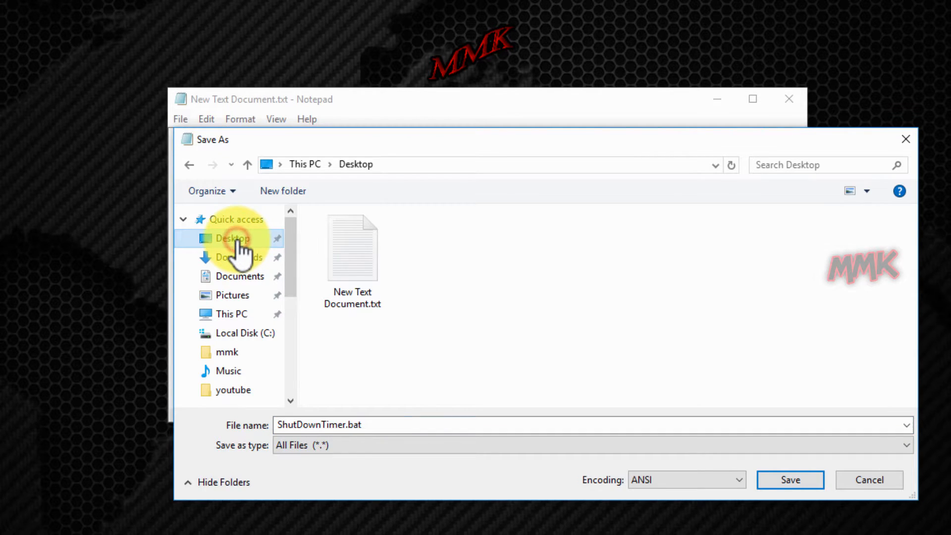
pyautogui.click(790, 479)
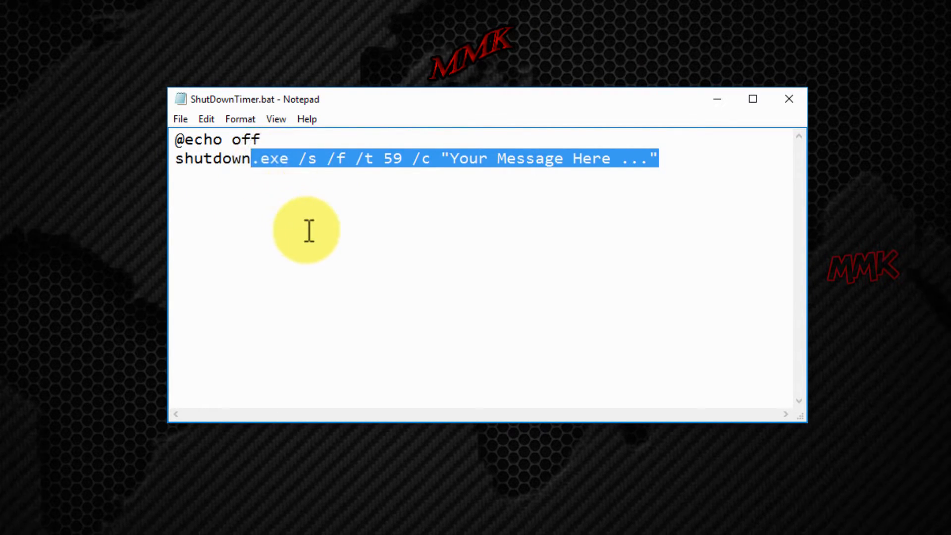
# Change the command to 'shutdown /a' and start saving it under a new name.
pyautogui.press('Delete')
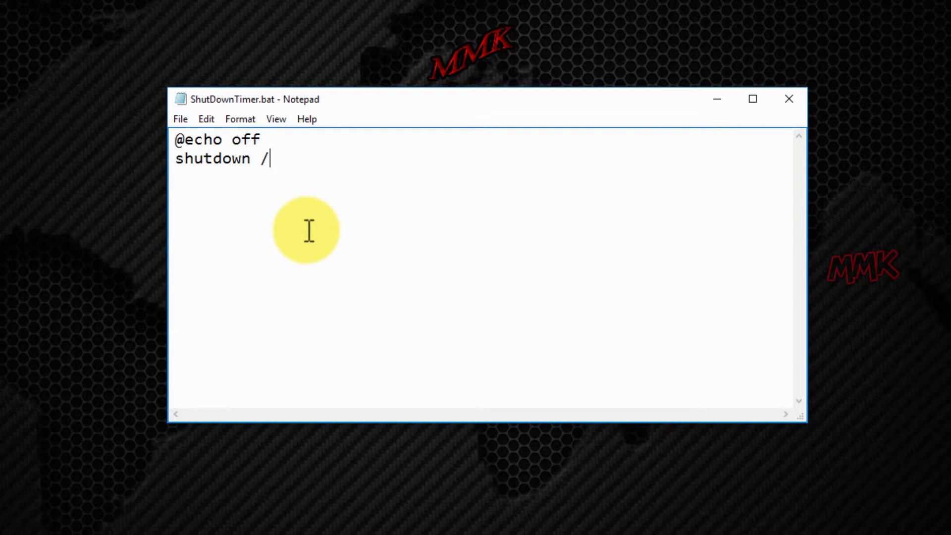
pyautogui.write('a')
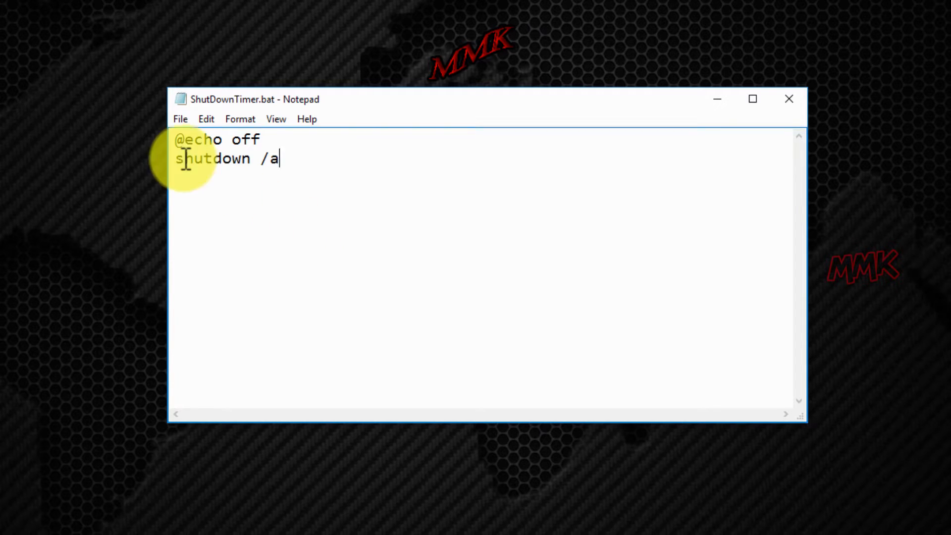
pyautogui.click(180, 119)
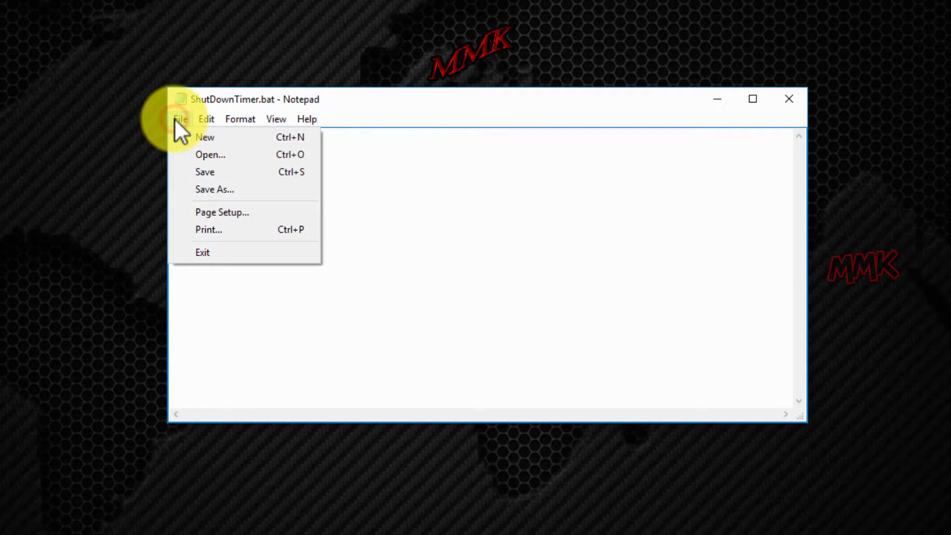
pyautogui.click(214, 189)
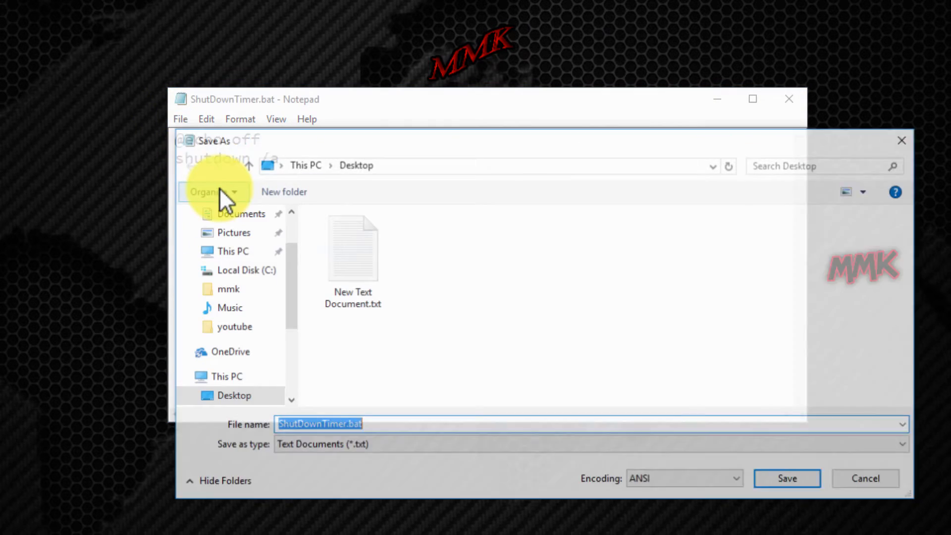
# Save the abort script to the Desktop as ShutDownCancel.bat with type All Files.
pyautogui.click(420, 444)
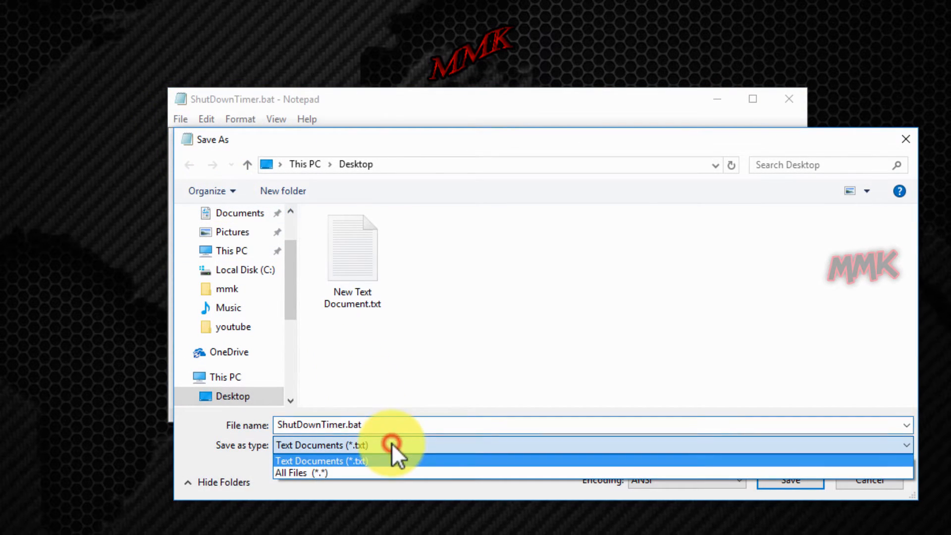
pyautogui.click(302, 473)
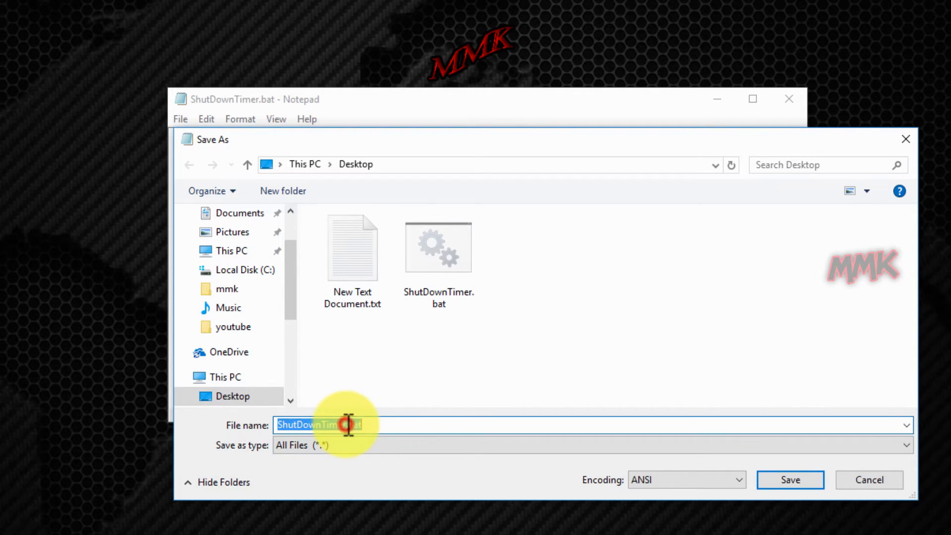
pyautogui.doubleClick(307, 425)
pyautogui.write('Ca')
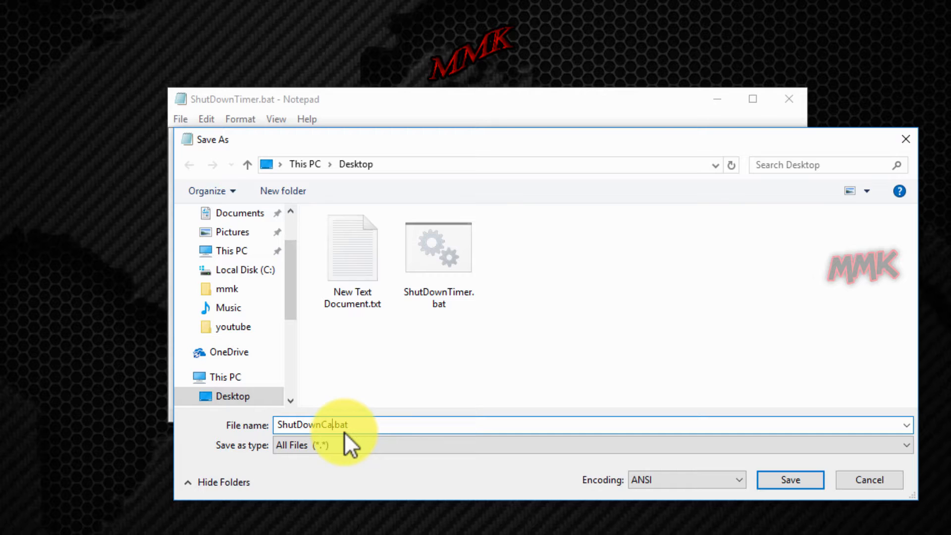
pyautogui.write('ncel')
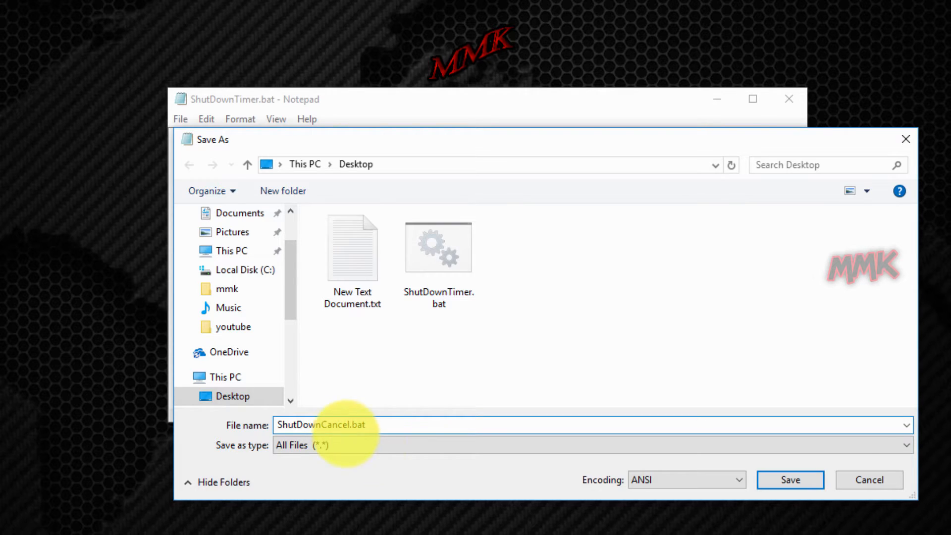
pyautogui.click(792, 480)
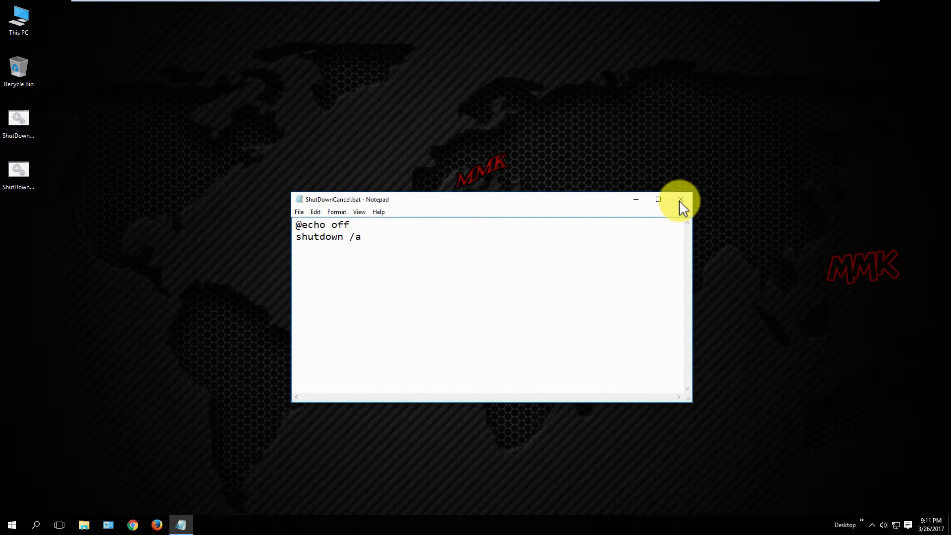
# Run ShutDownTimer.bat, dismiss the sign-out warning, then run ShutDownCancel.bat to abort.
pyautogui.click(682, 199)
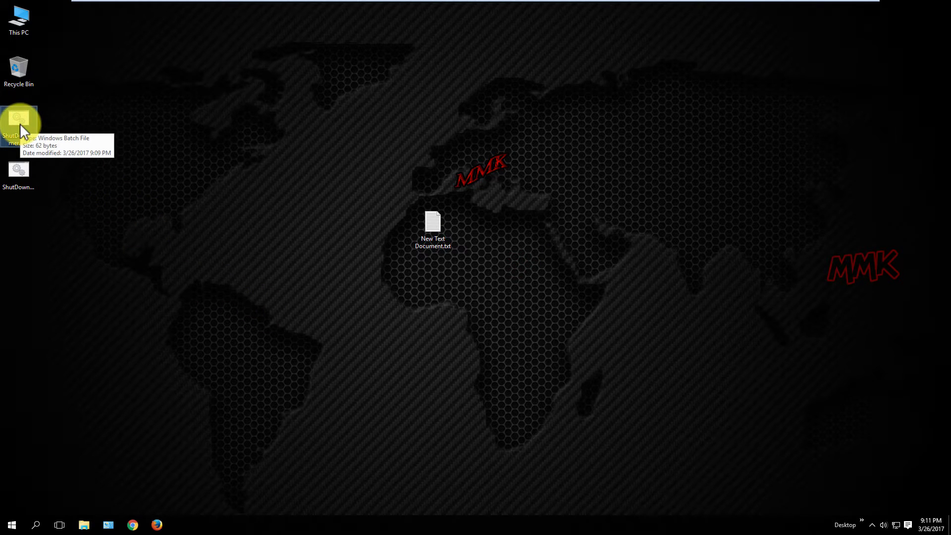
pyautogui.doubleClick(18, 118)
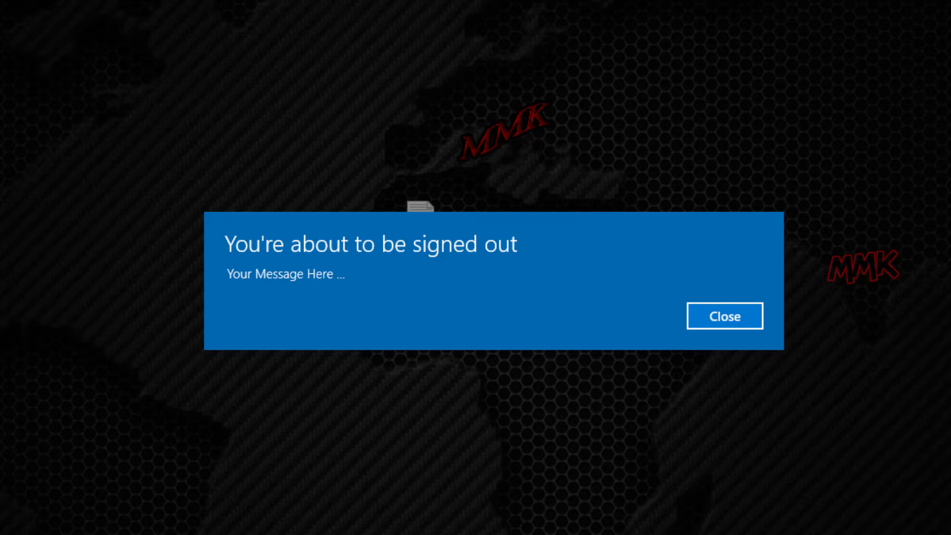
pyautogui.click(732, 323)
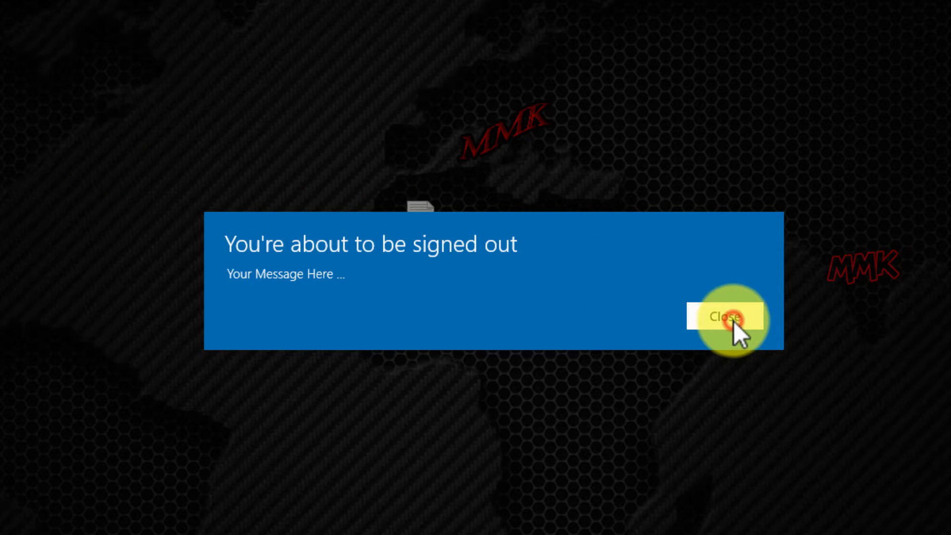
pyautogui.click(729, 317)
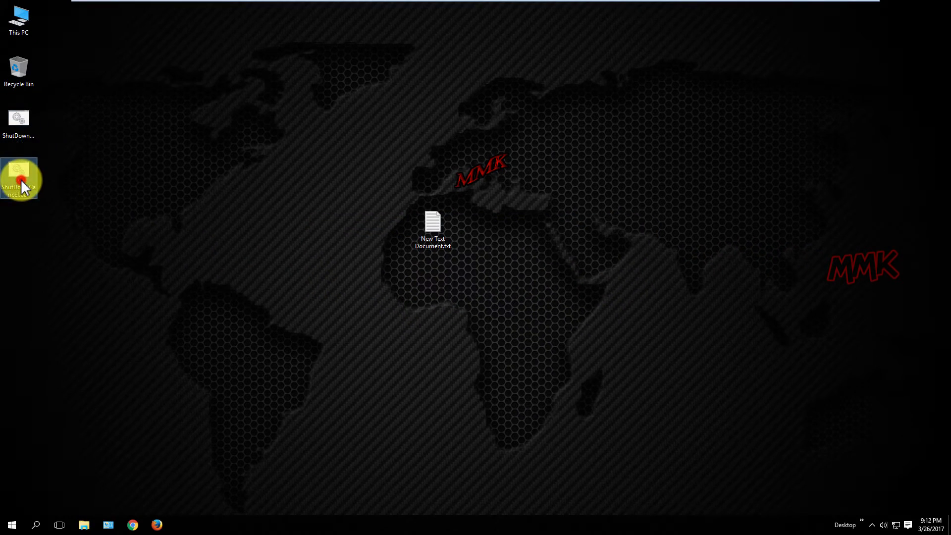
pyautogui.moveTo(24, 184)
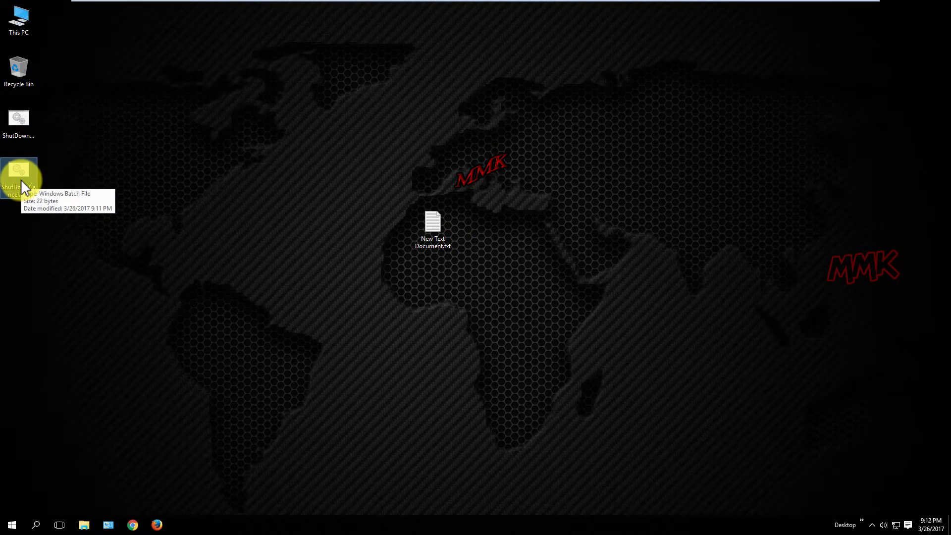
pyautogui.moveTo(192, 292)
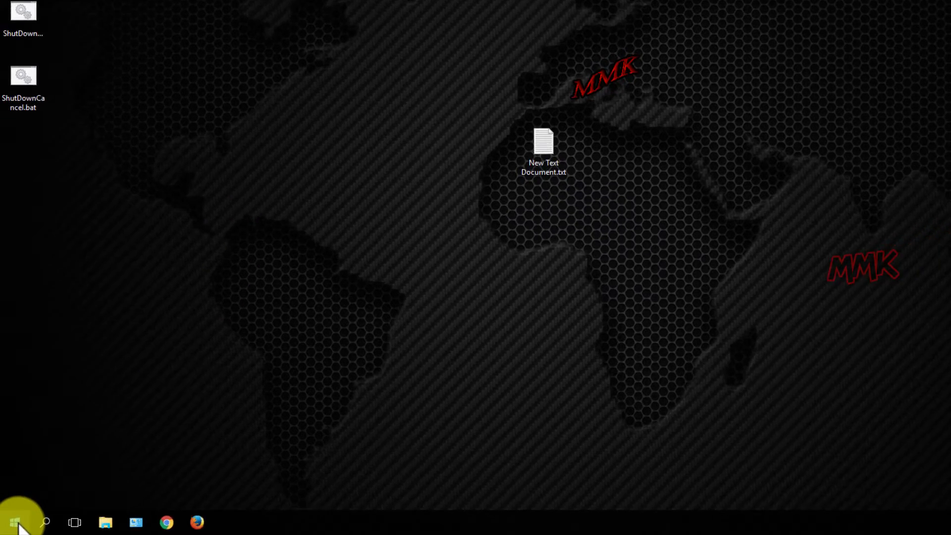
# Launch Task Scheduler from Control Panel's Administrative Tools folder.
pyautogui.rightClick(17, 520)
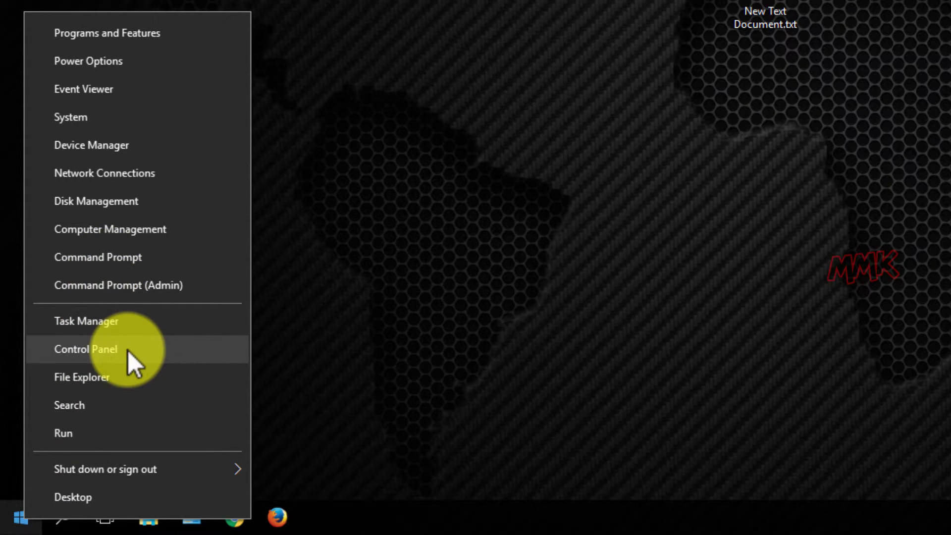
pyautogui.click(85, 348)
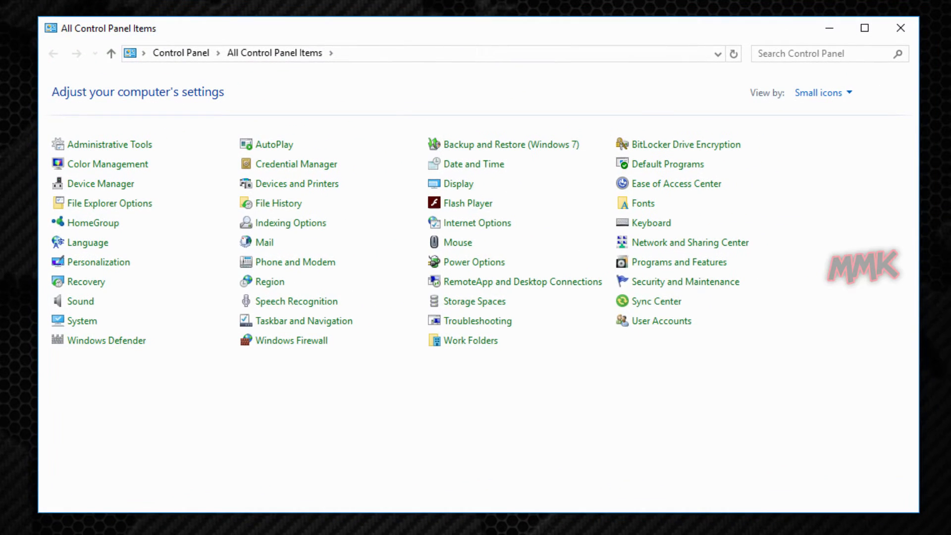
pyautogui.click(99, 151)
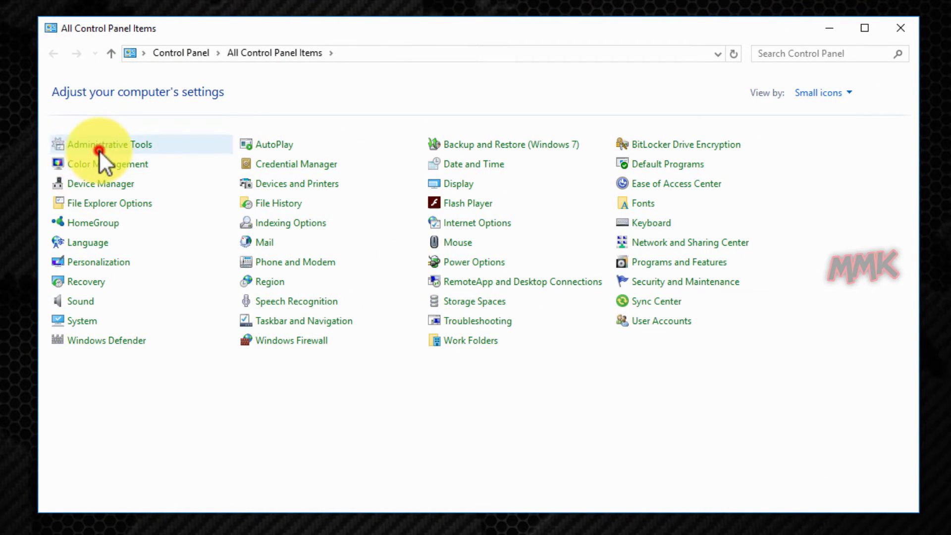
pyautogui.doubleClick(111, 144)
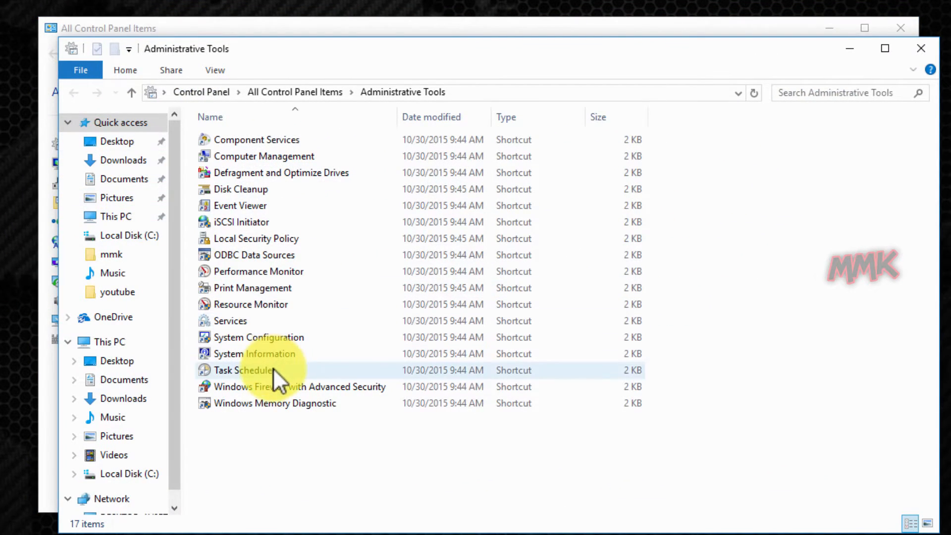
pyautogui.doubleClick(244, 370)
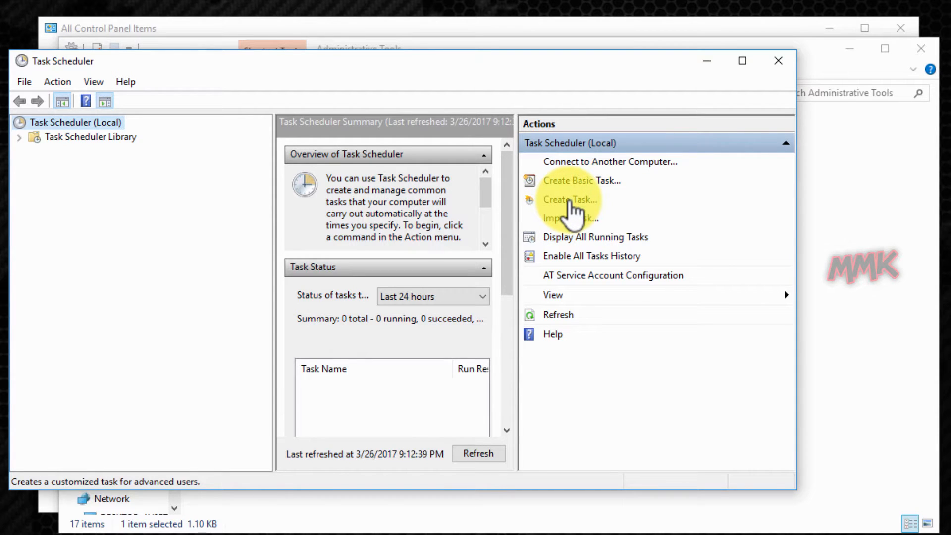
# Create a task named ShutDownTimer set to run with highest privileges.
pyautogui.click(570, 200)
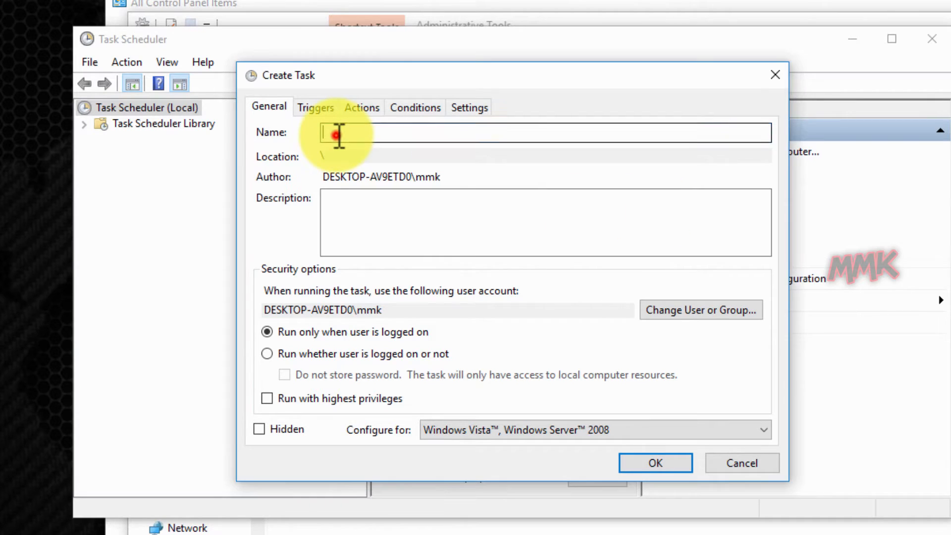
pyautogui.write('ShutDownTimer')
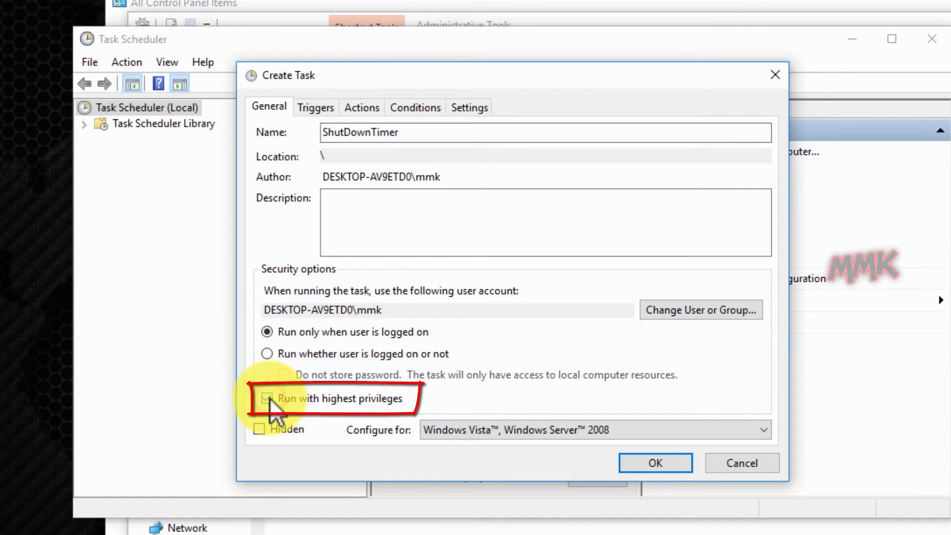
pyautogui.click(266, 398)
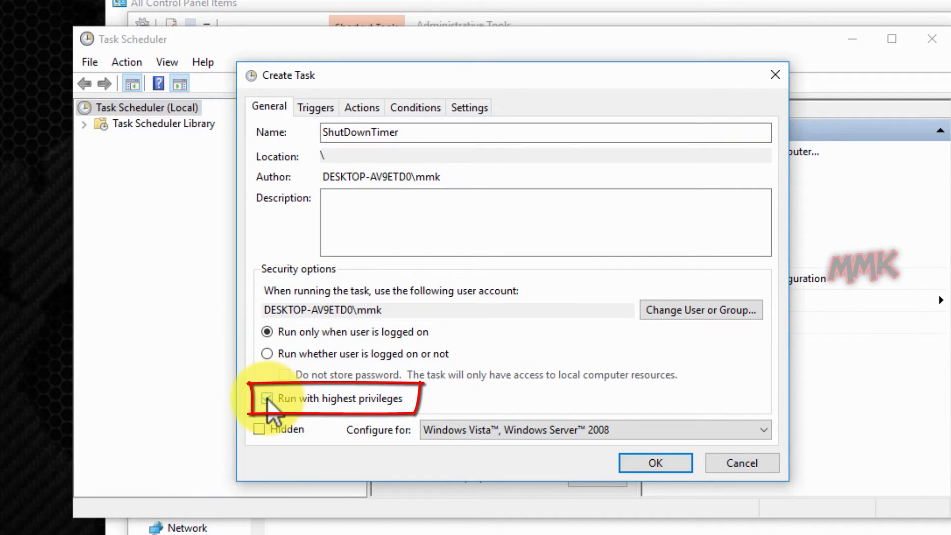
pyautogui.click(266, 398)
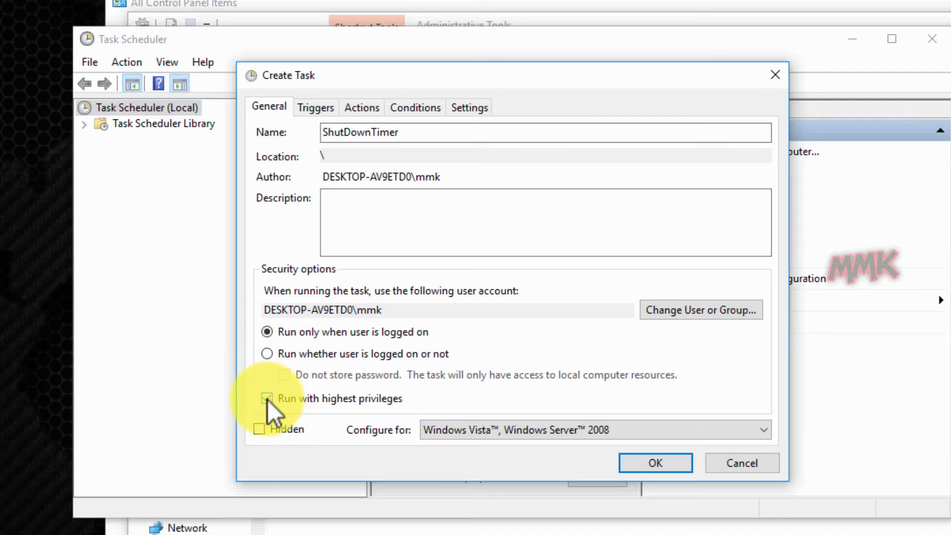
pyautogui.click(267, 398)
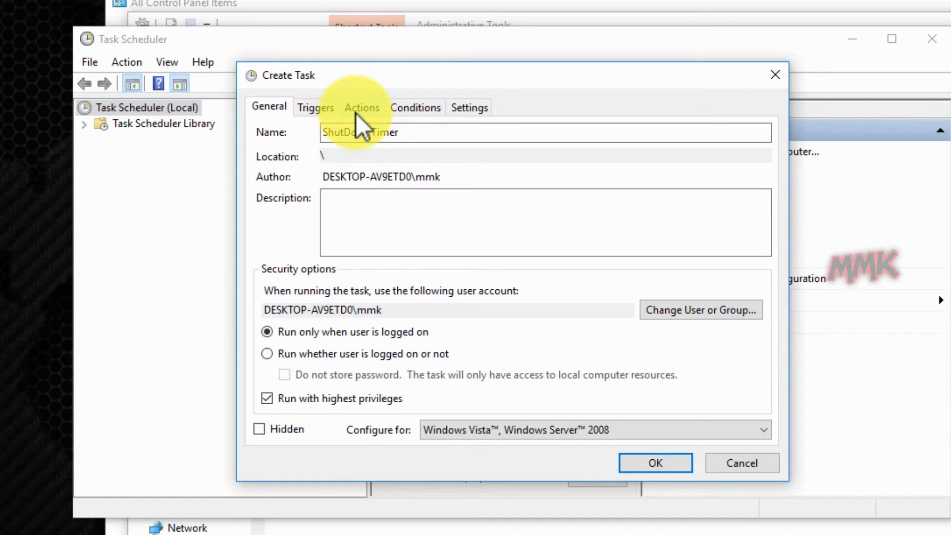
# Add a new start-a-program action to the task and browse for its script.
pyautogui.click(362, 106)
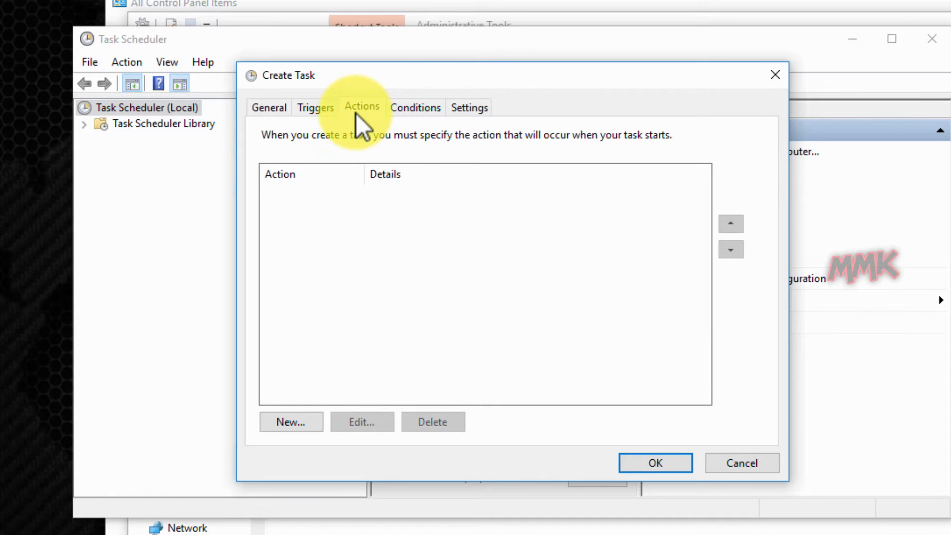
pyautogui.click(303, 422)
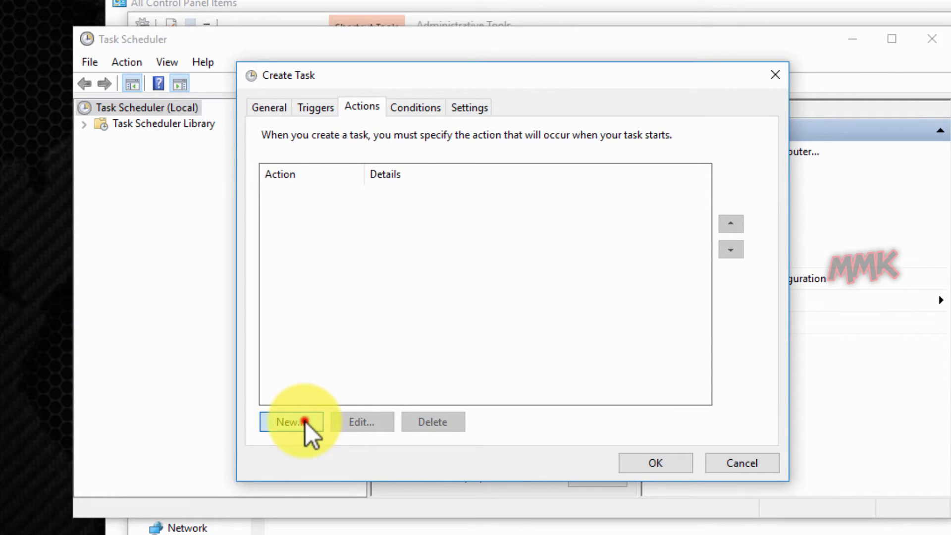
pyautogui.click(293, 422)
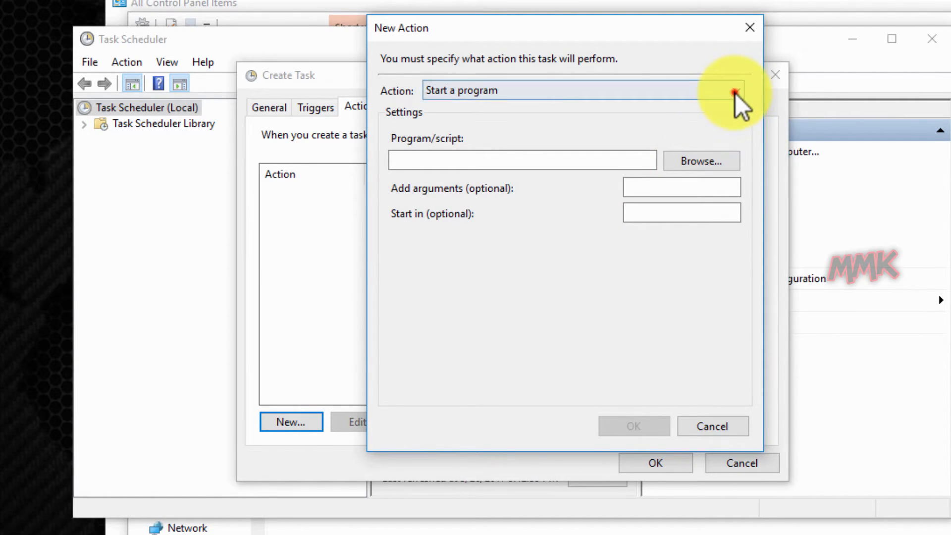
pyautogui.click(733, 93)
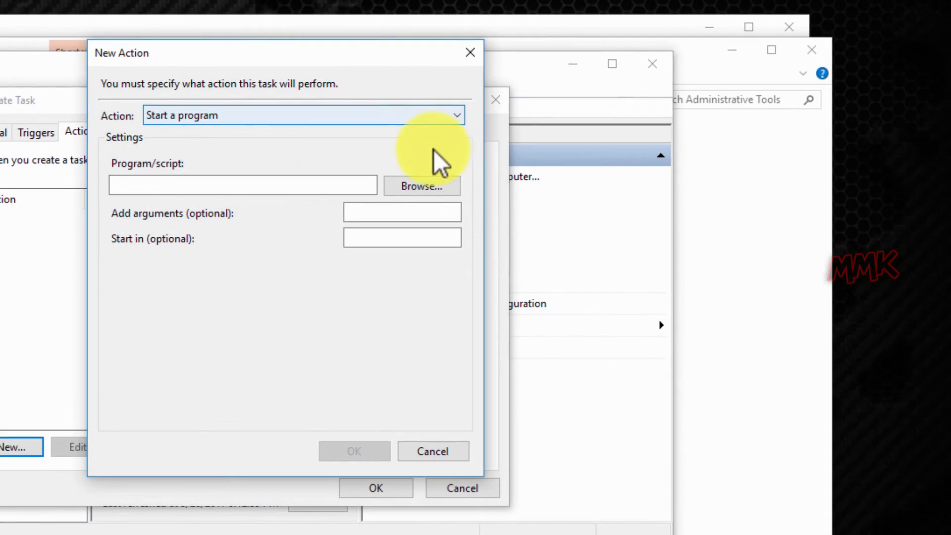
pyautogui.click(421, 186)
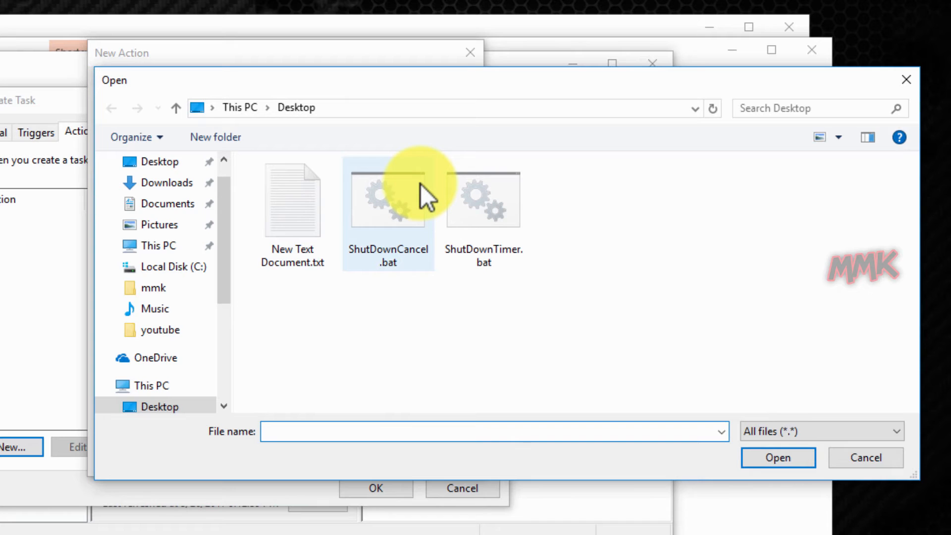
# Choose ShutDownTimer.bat from the Desktop as the program and accept the action.
pyautogui.click(520, 318)
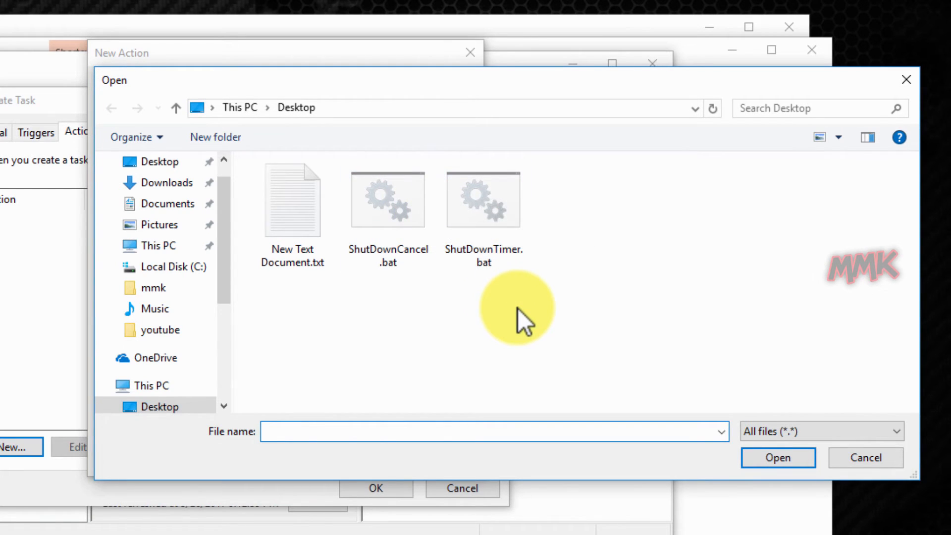
pyautogui.click(483, 200)
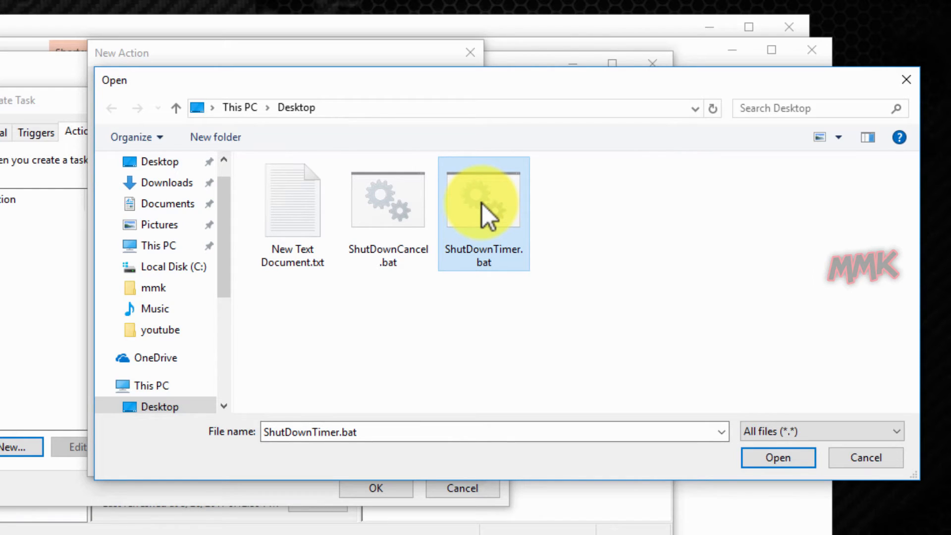
pyautogui.click(761, 464)
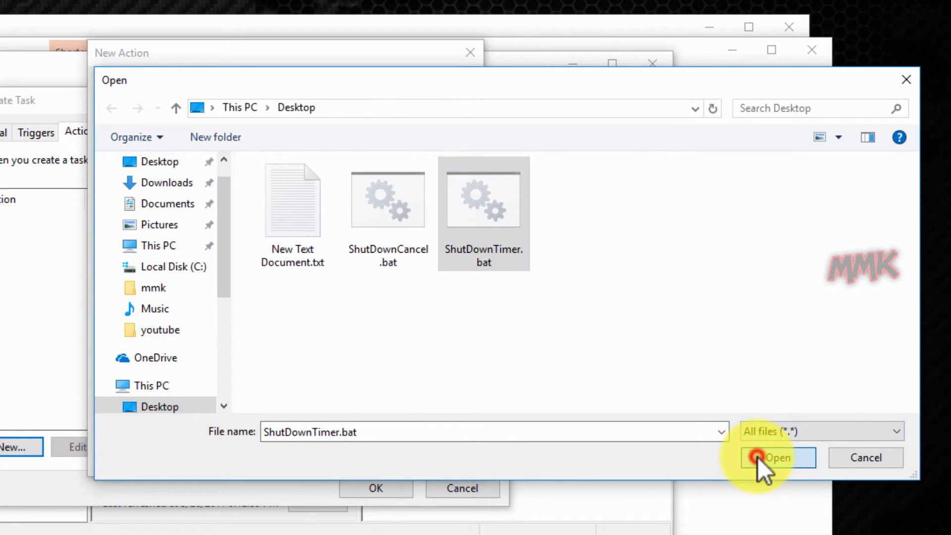
pyautogui.click(777, 457)
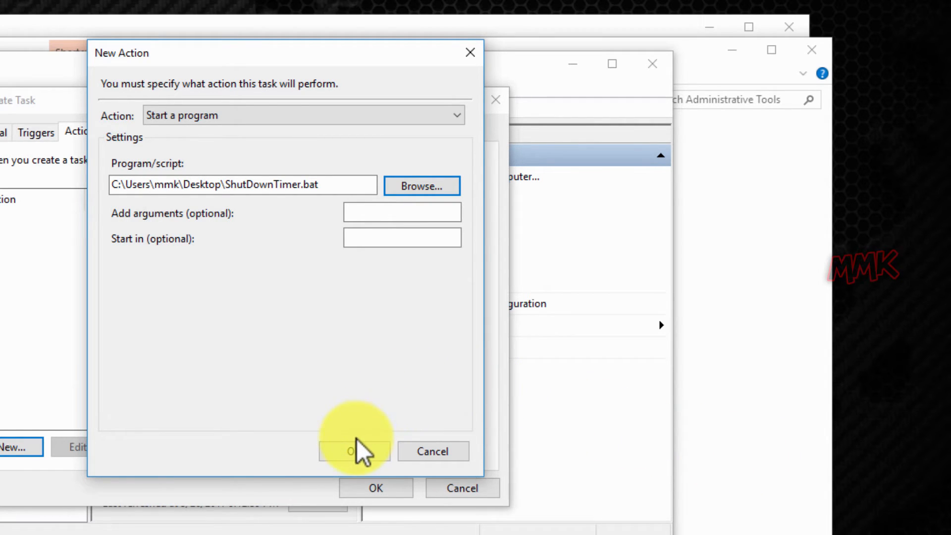
pyautogui.click(352, 451)
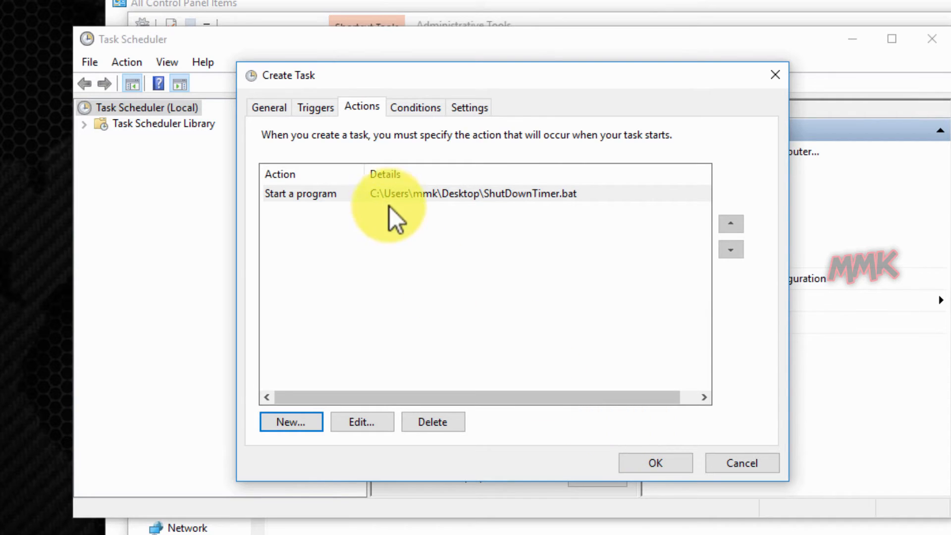
# Add a Daily trigger to the ShutDownTimer task starting at 9:16 PM.
pyautogui.click(315, 107)
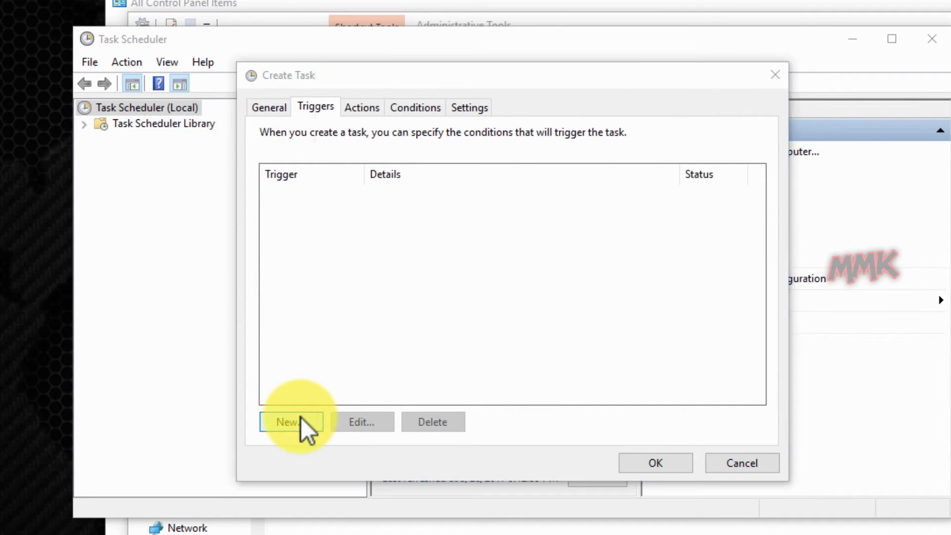
pyautogui.click(288, 422)
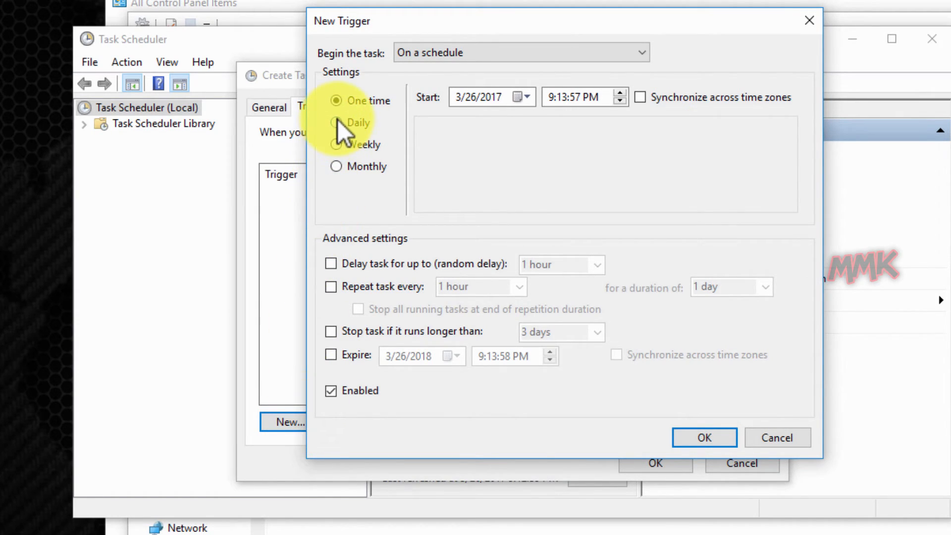
pyautogui.click(333, 123)
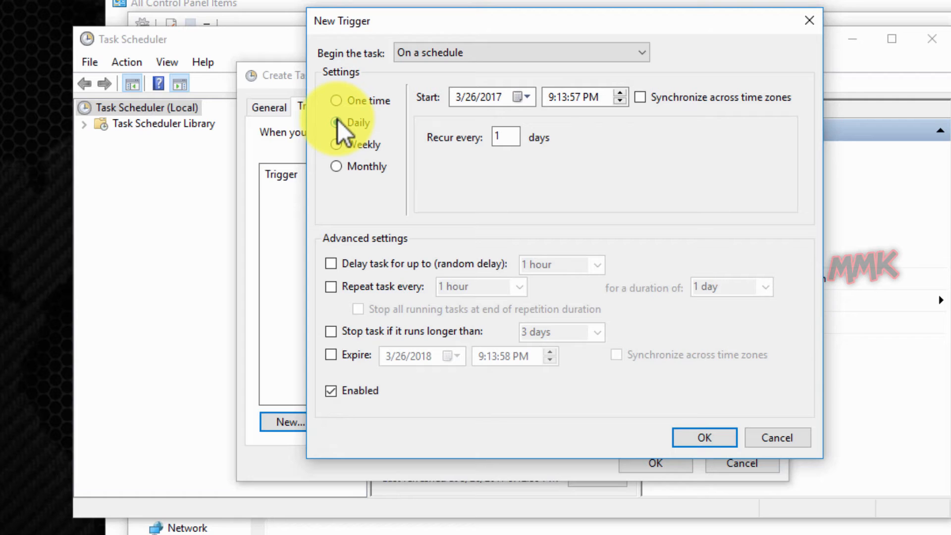
pyautogui.click(335, 123)
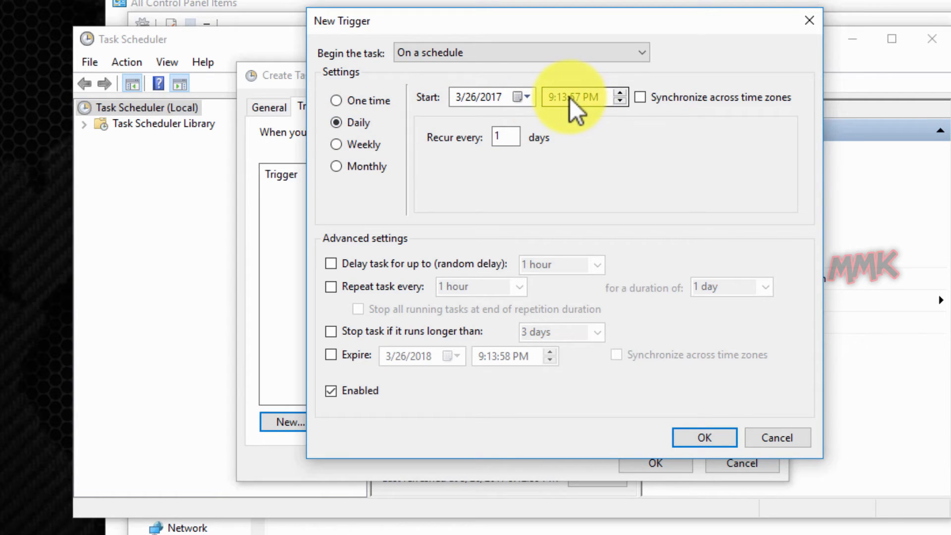
pyautogui.click(568, 97)
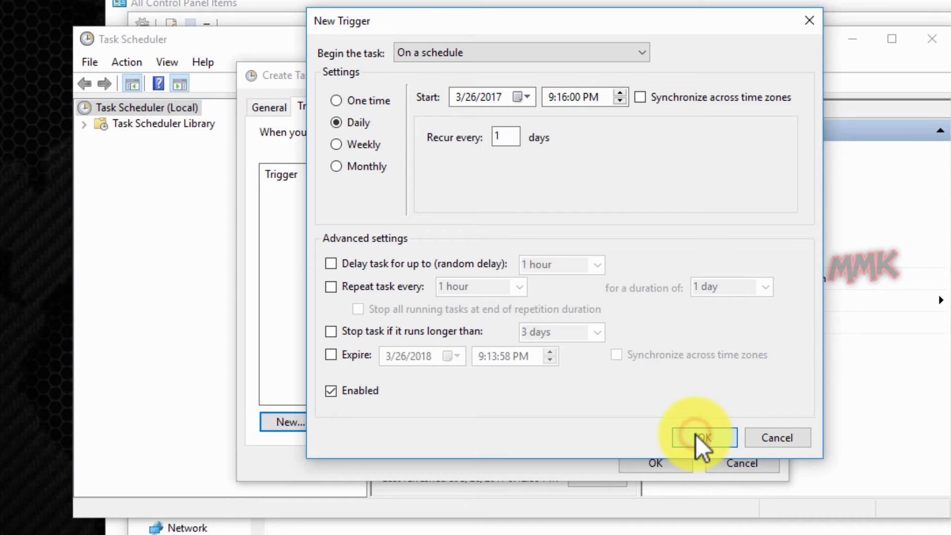
pyautogui.click(703, 438)
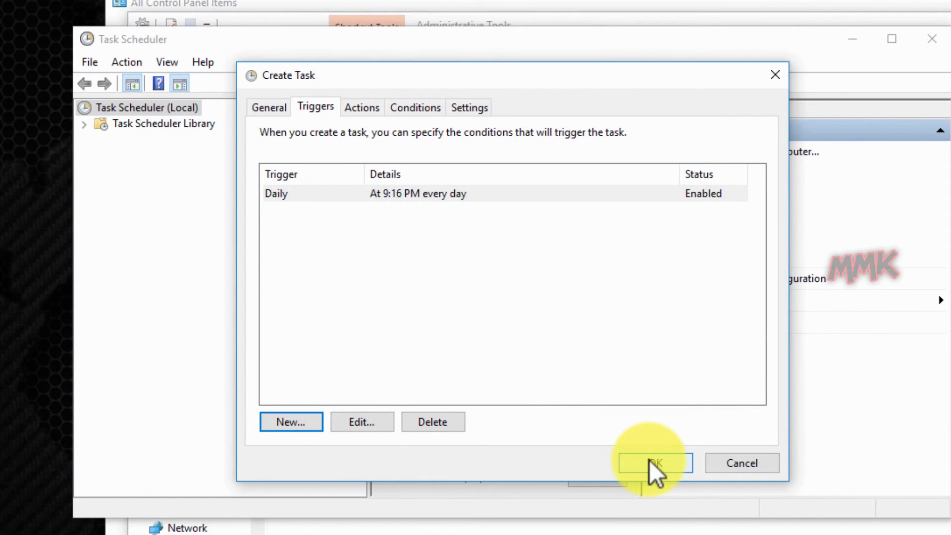
# Save the new ShutDownTimer scheduled task from the Create Task dialog.
pyautogui.click(657, 464)
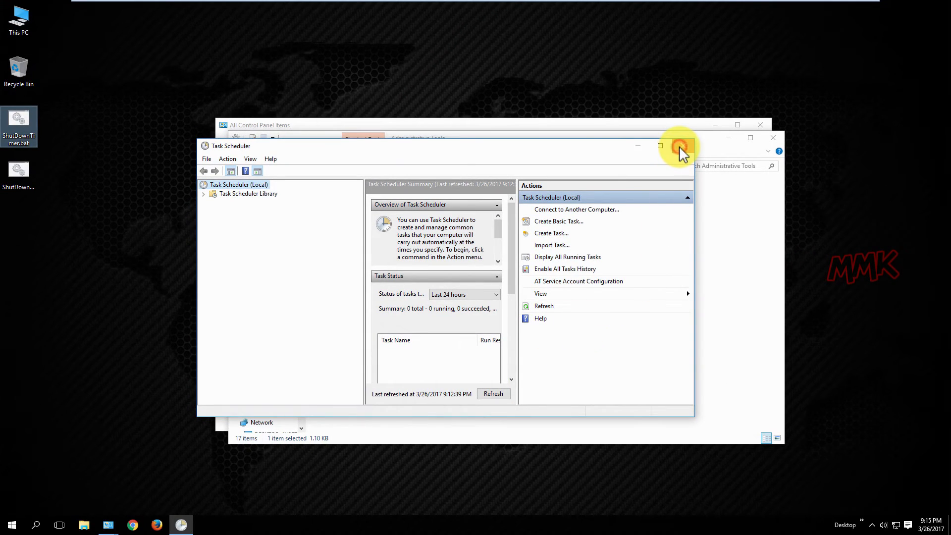
# Close Task Scheduler, Administrative Tools and the Control Panel windows.
pyautogui.click(678, 147)
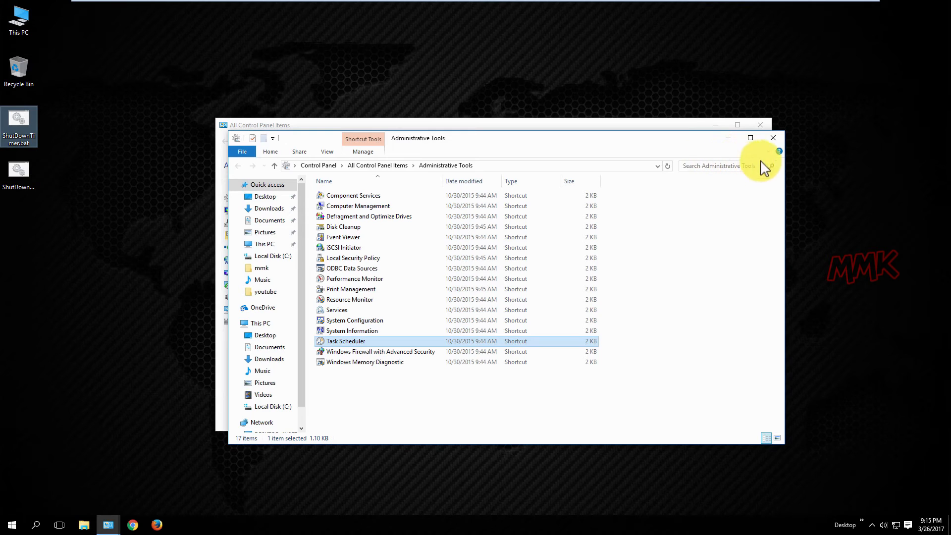
pyautogui.click(377, 165)
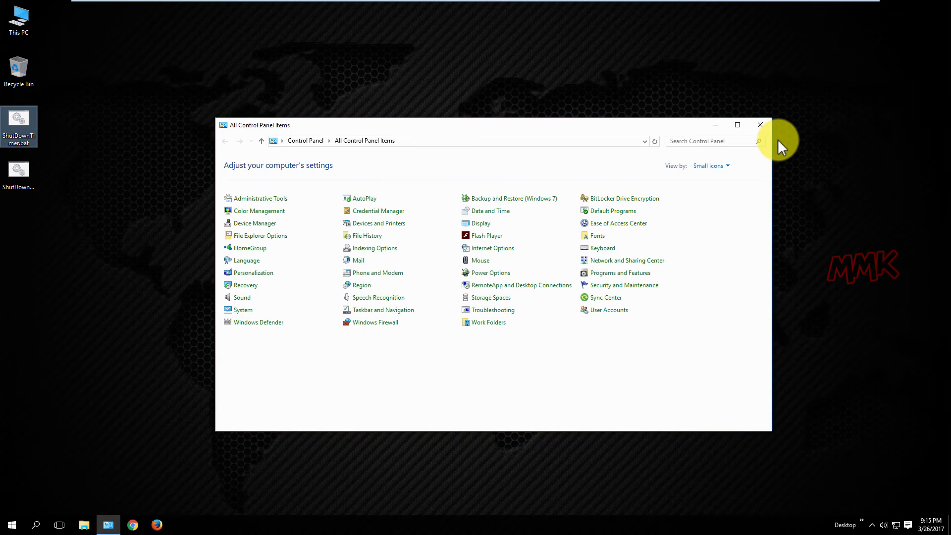
pyautogui.moveTo(761, 129)
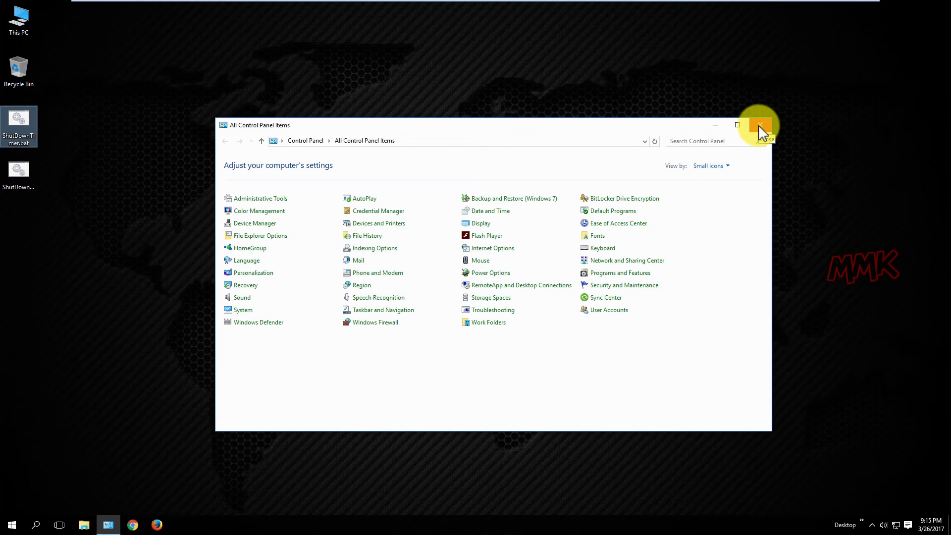
pyautogui.click(759, 126)
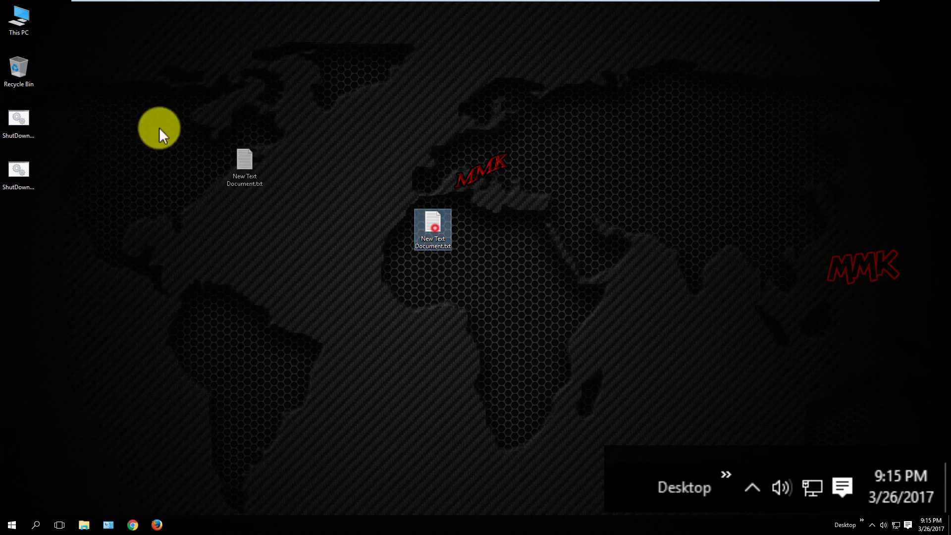
# Empty the Recycle Bin from its desktop context menu.
pyautogui.rightClick(18, 66)
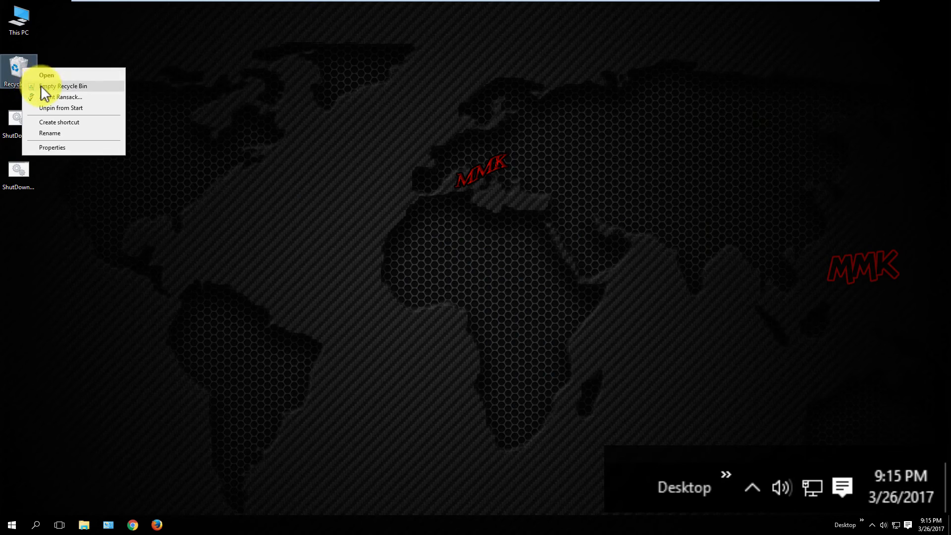
pyautogui.click(392, 387)
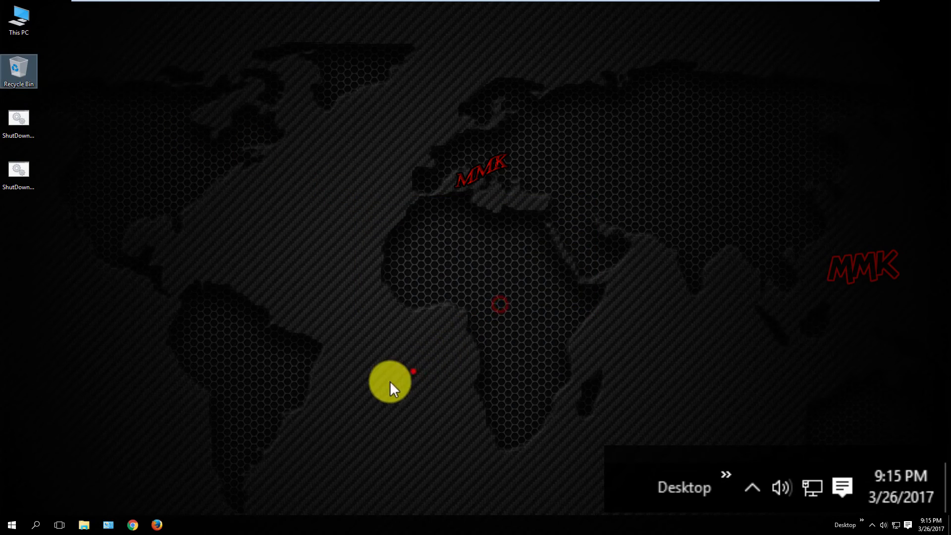
pyautogui.moveTo(298, 463)
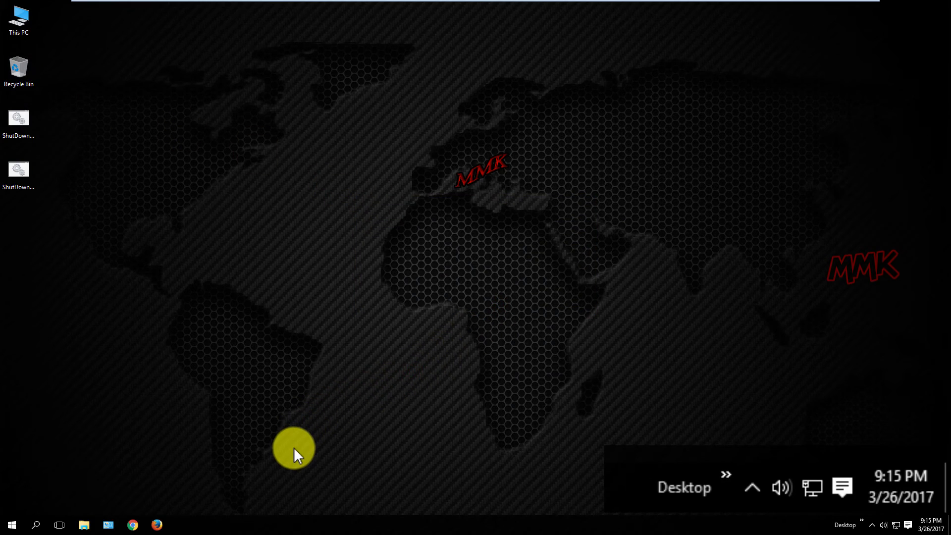
pyautogui.moveTo(298, 530)
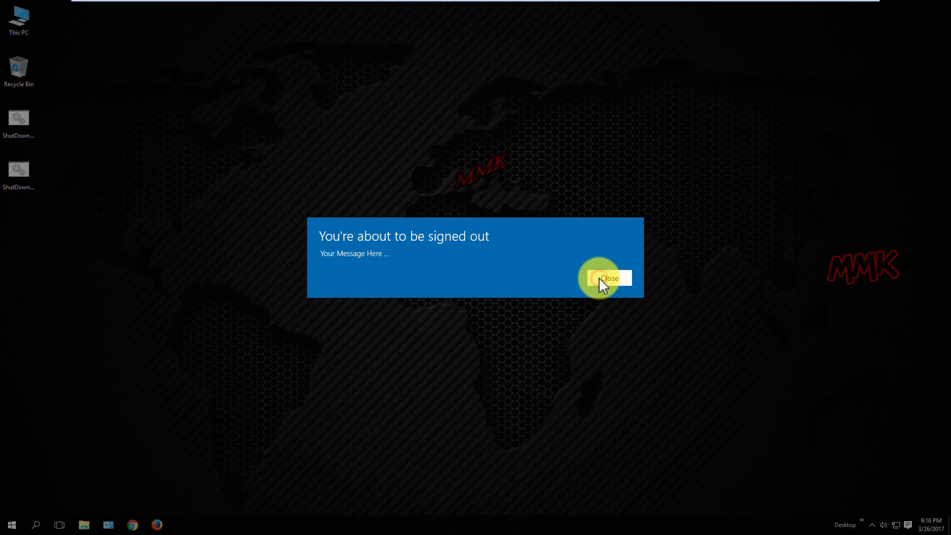
pyautogui.click(609, 278)
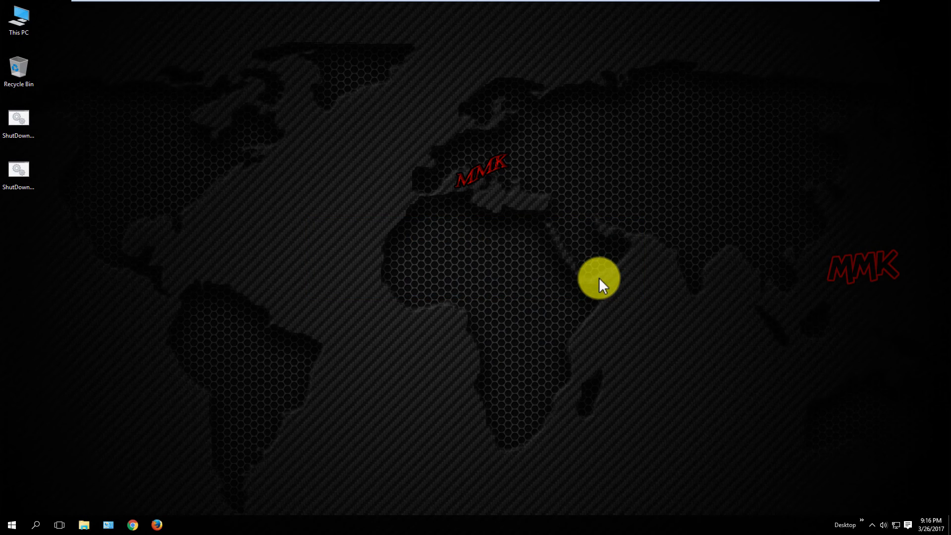
pyautogui.moveTo(58, 227)
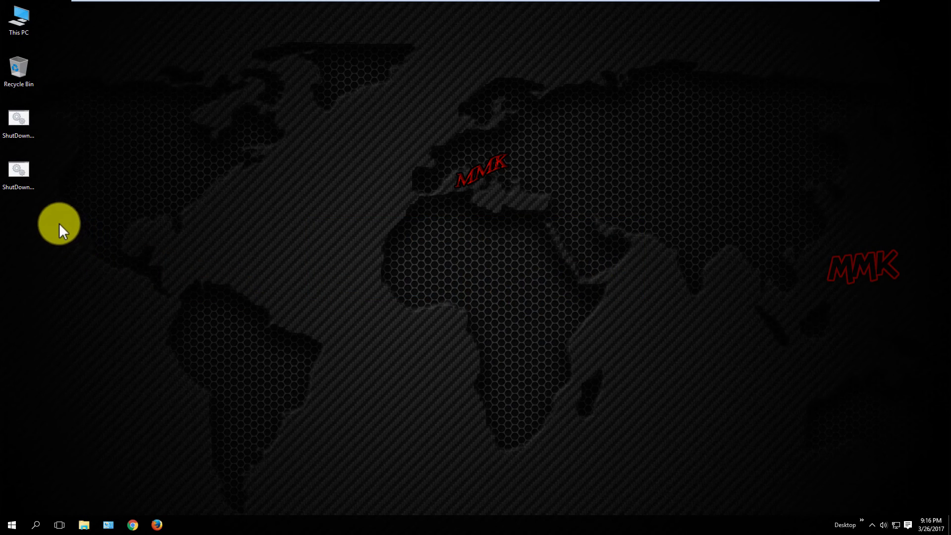